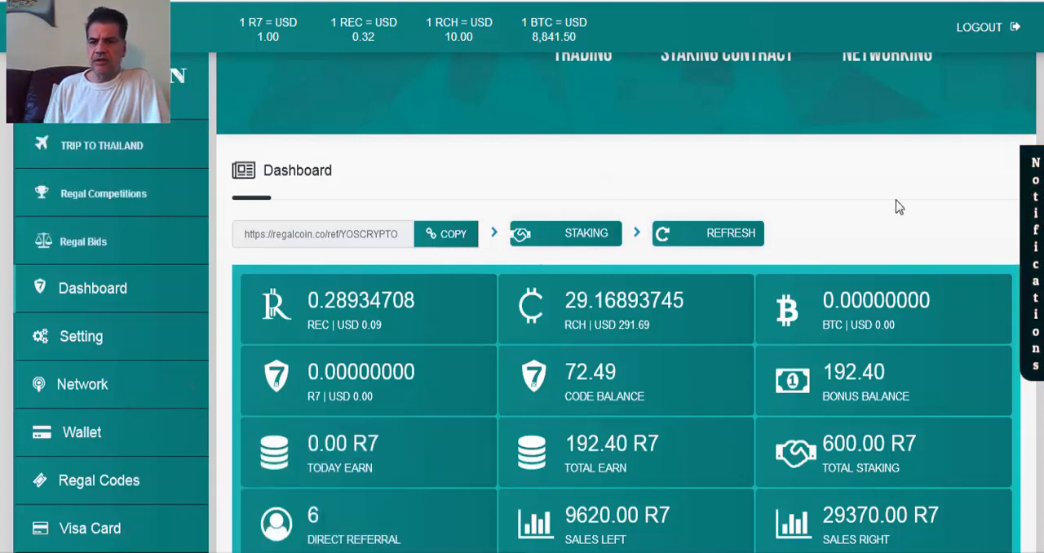
Scroll down the dashboard to reveal the Exchange and Convert sections.
scroll("down", 3)
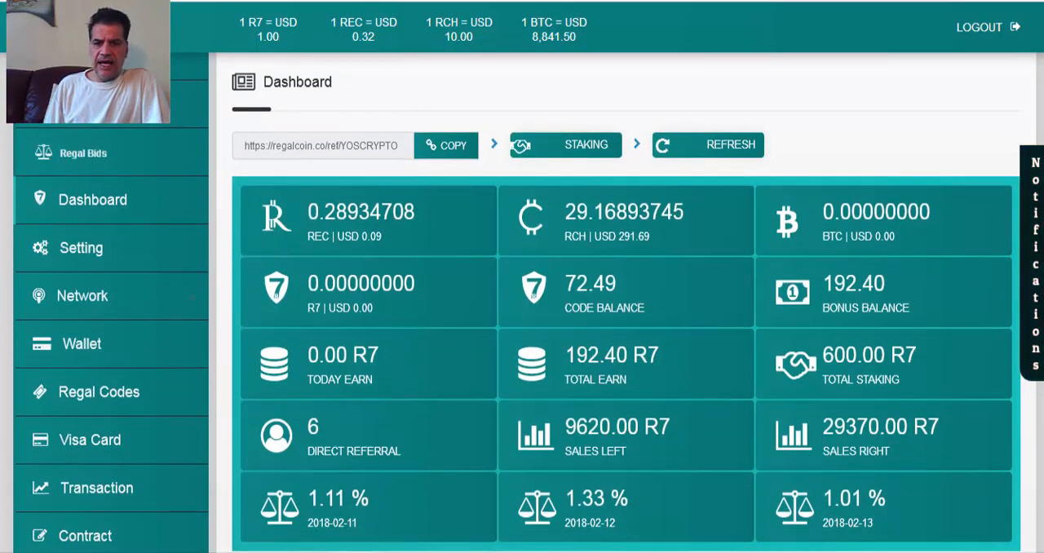
scroll("down", 3)
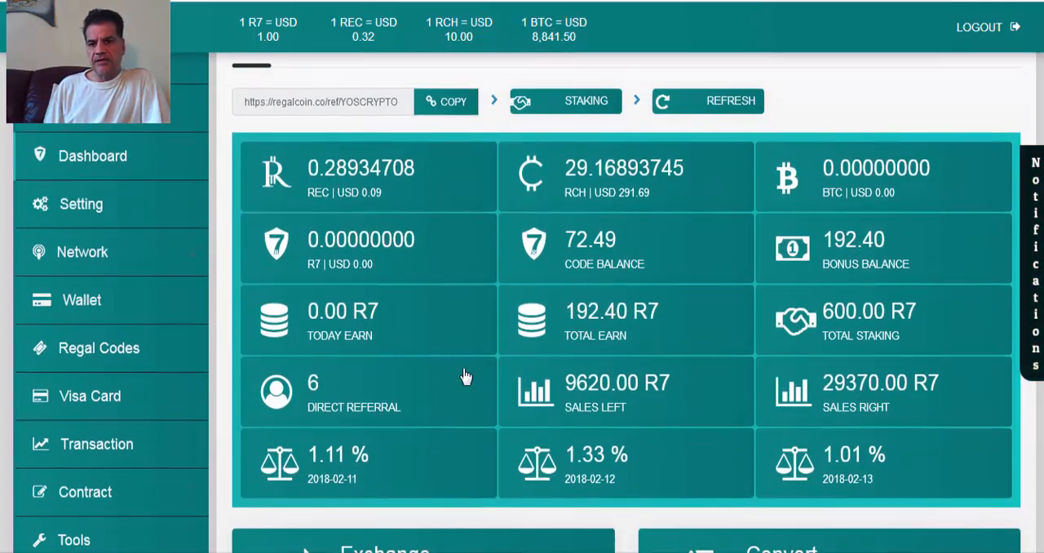
mouse_move(840, 341)
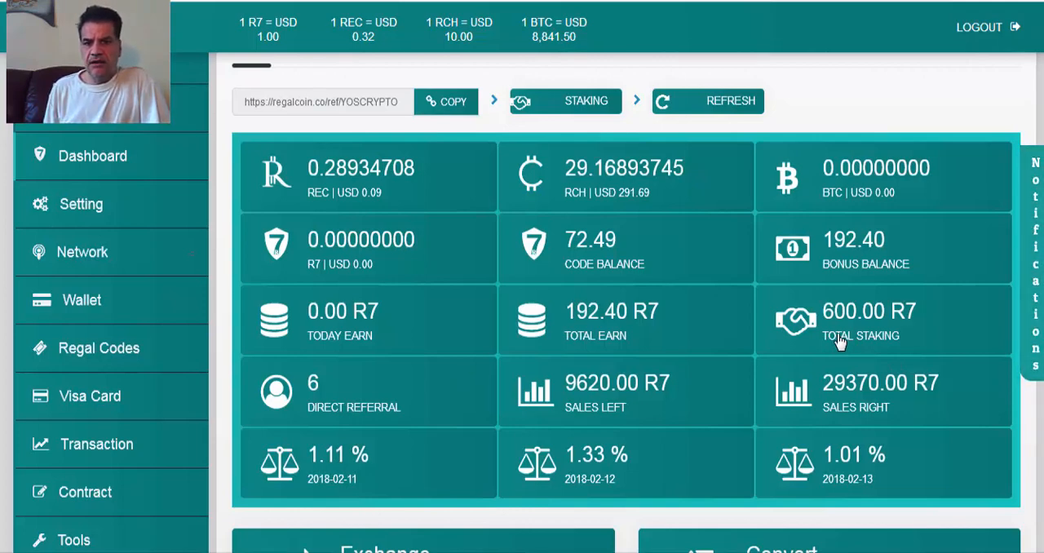
mouse_move(330, 485)
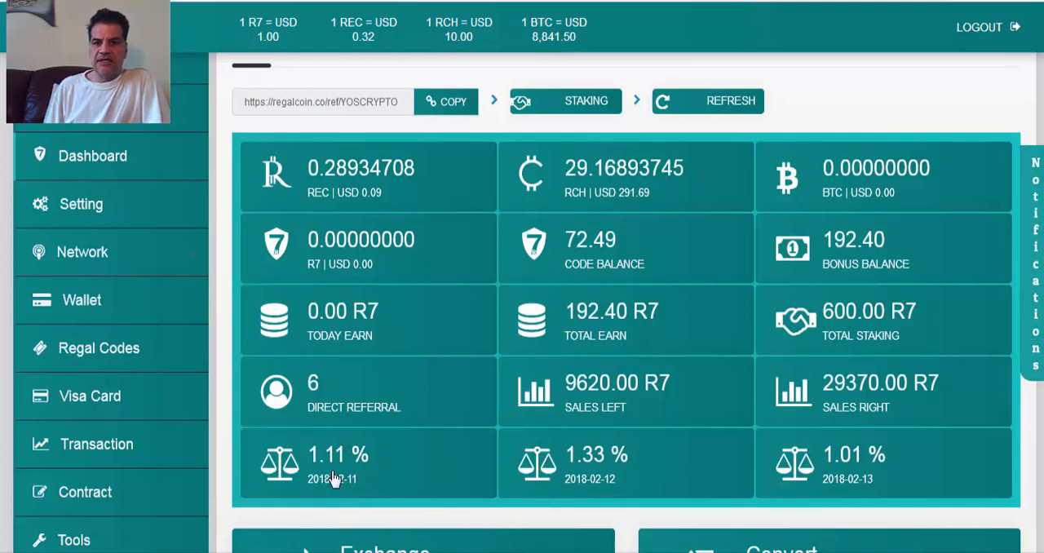
mouse_move(579, 306)
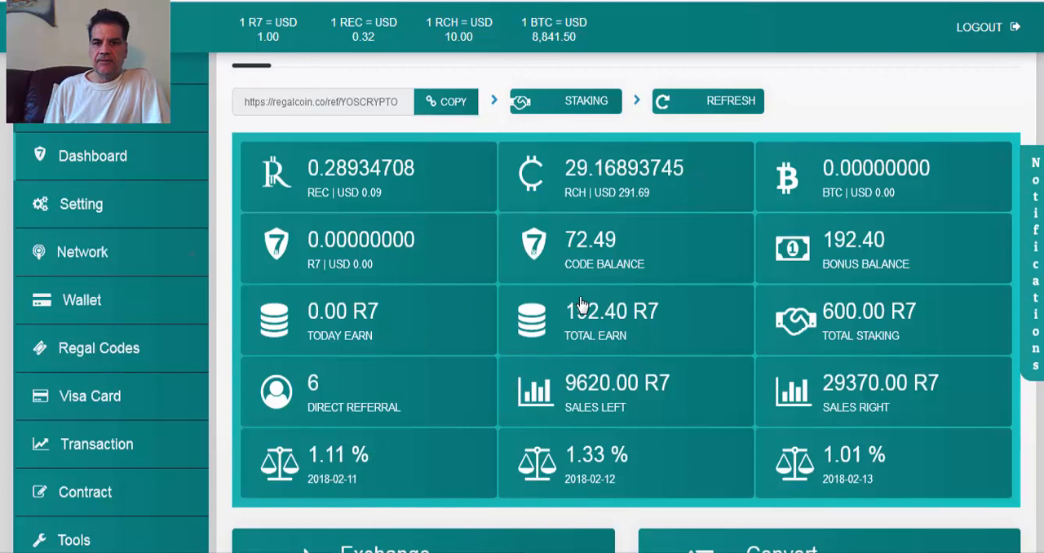
mouse_move(639, 328)
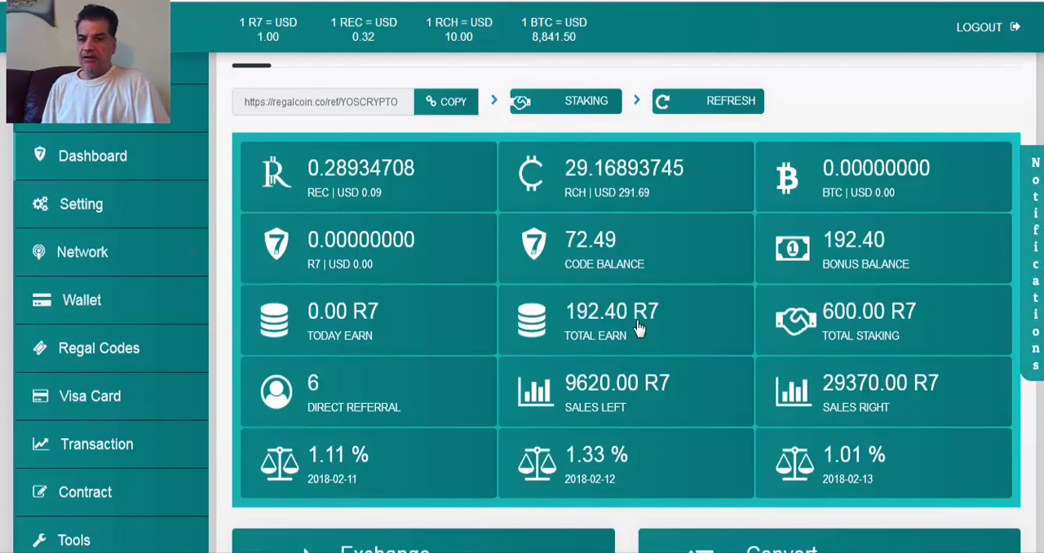
mouse_move(675, 282)
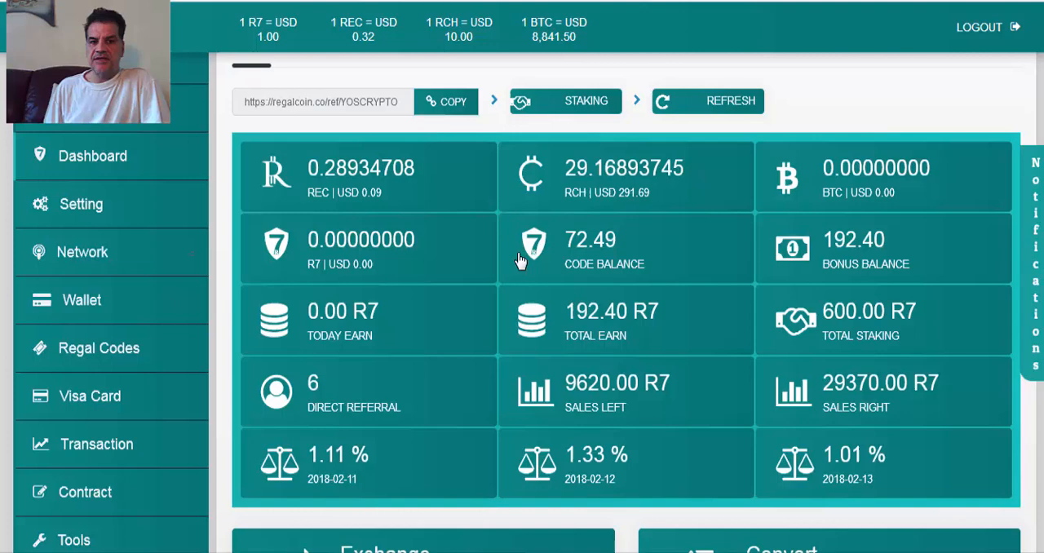
mouse_move(548, 316)
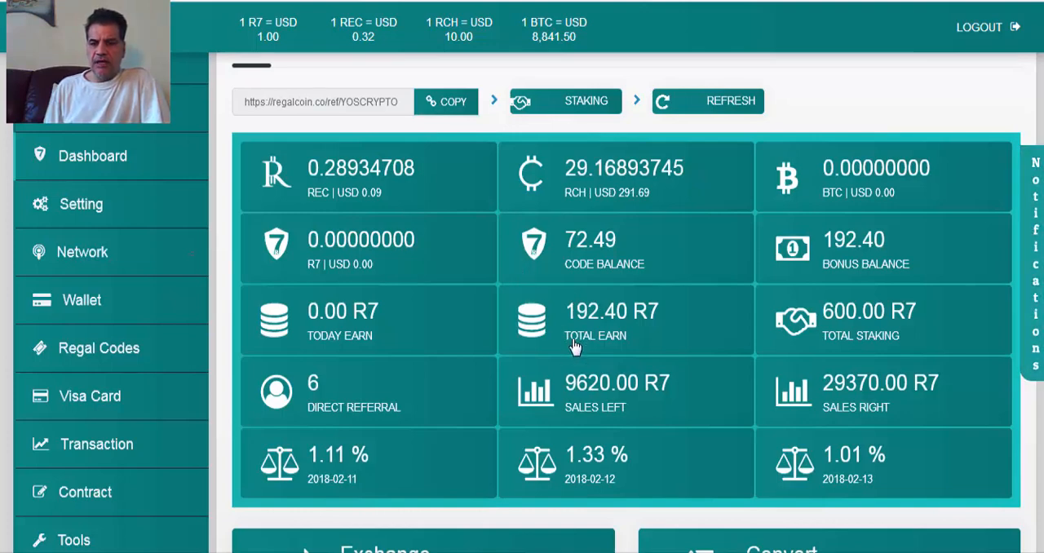
mouse_move(604, 269)
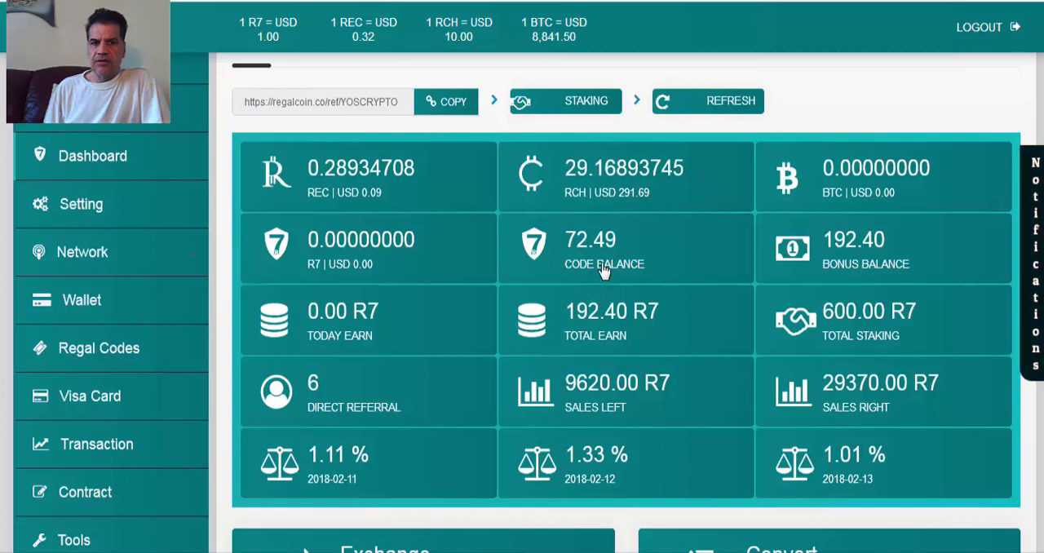
mouse_move(598, 265)
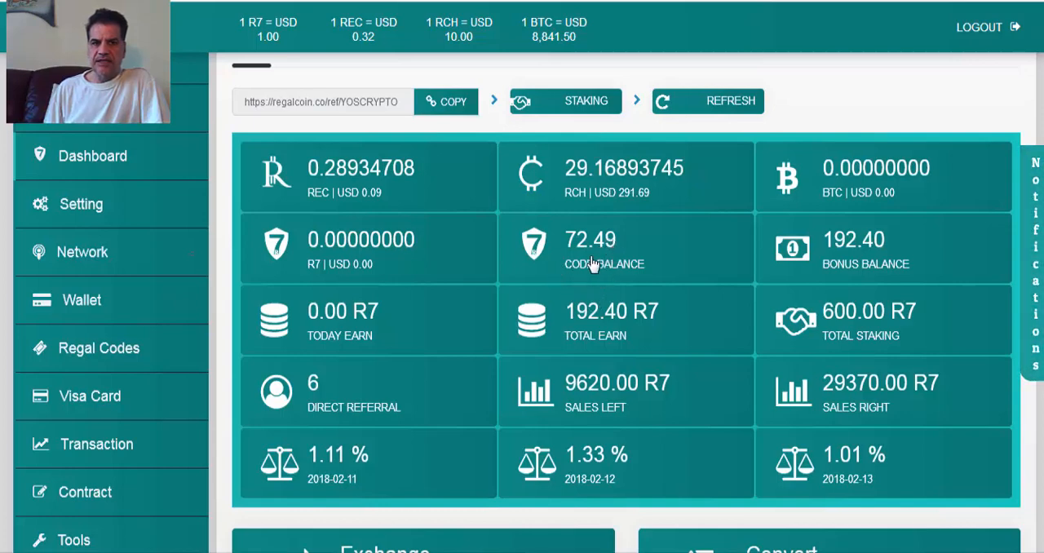
mouse_move(594, 265)
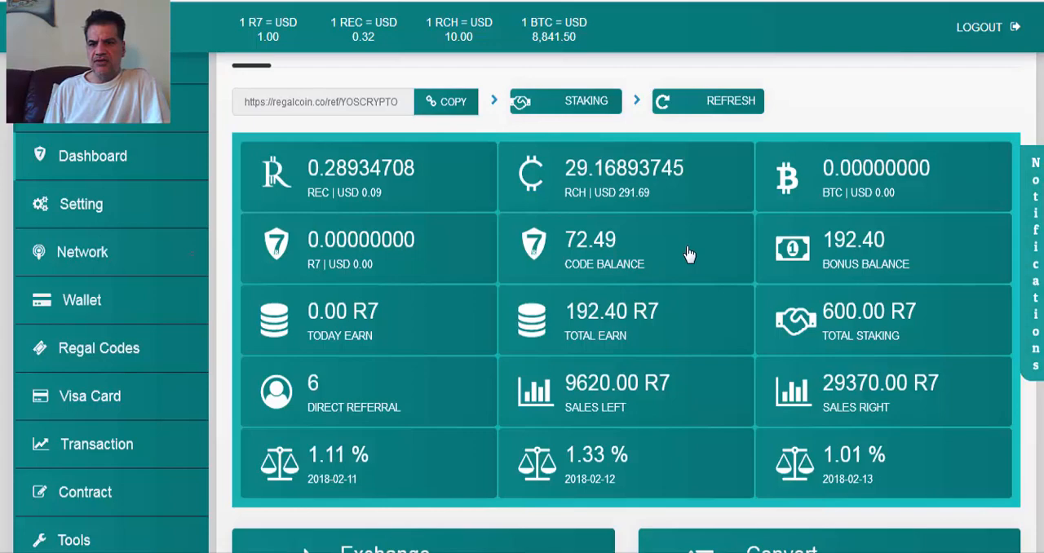
mouse_move(824, 276)
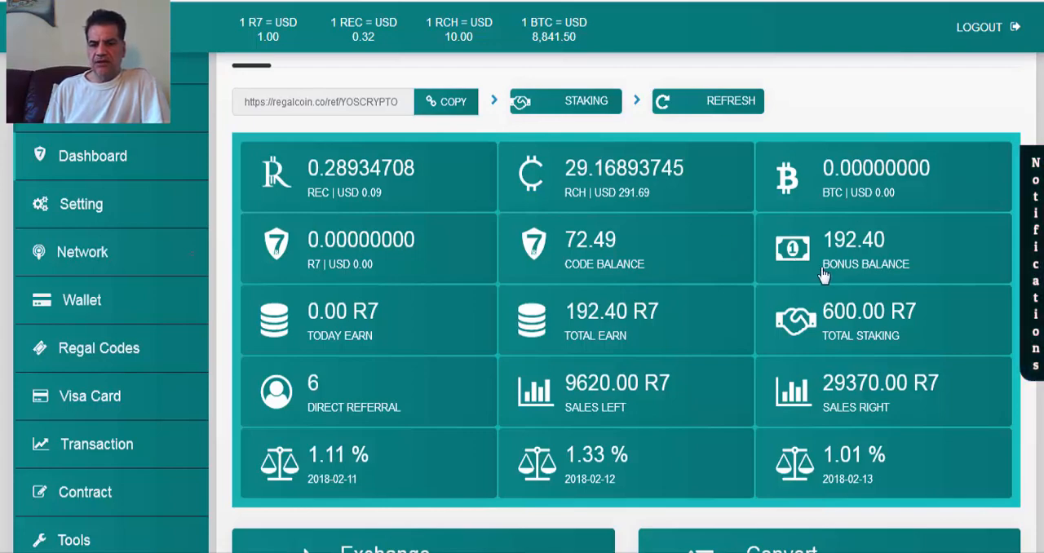
scroll("down", 3)
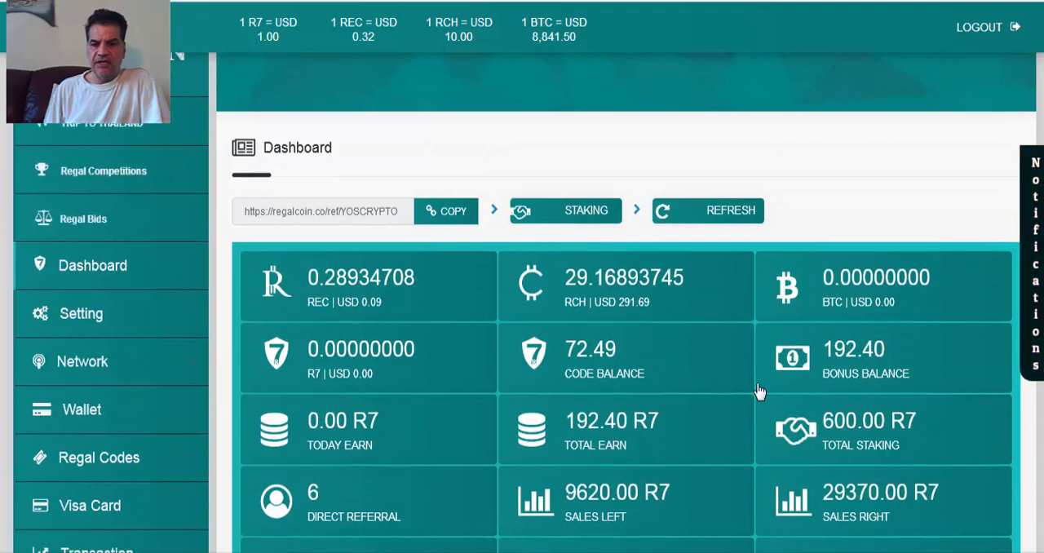
scroll("down", 3)
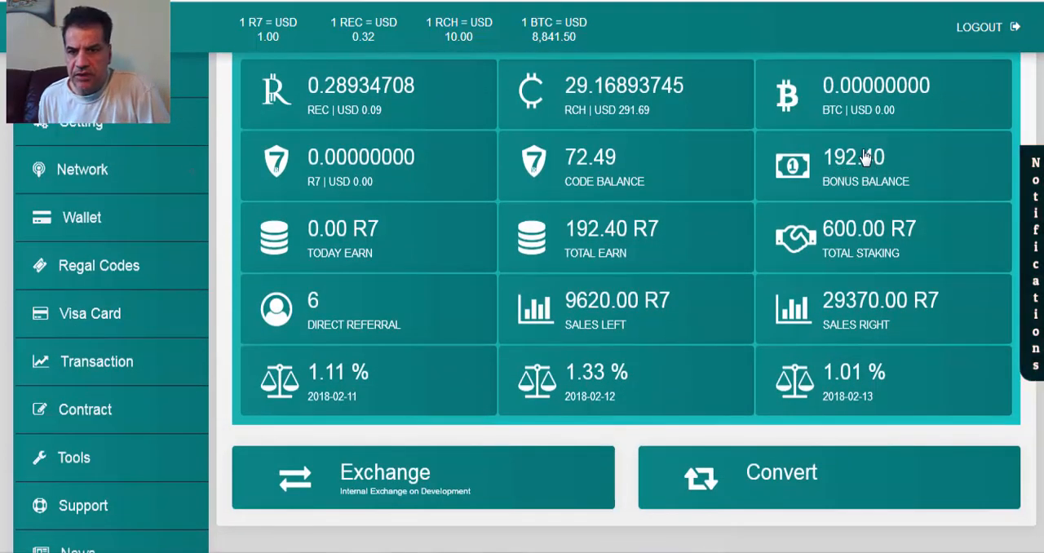
mouse_move(618, 171)
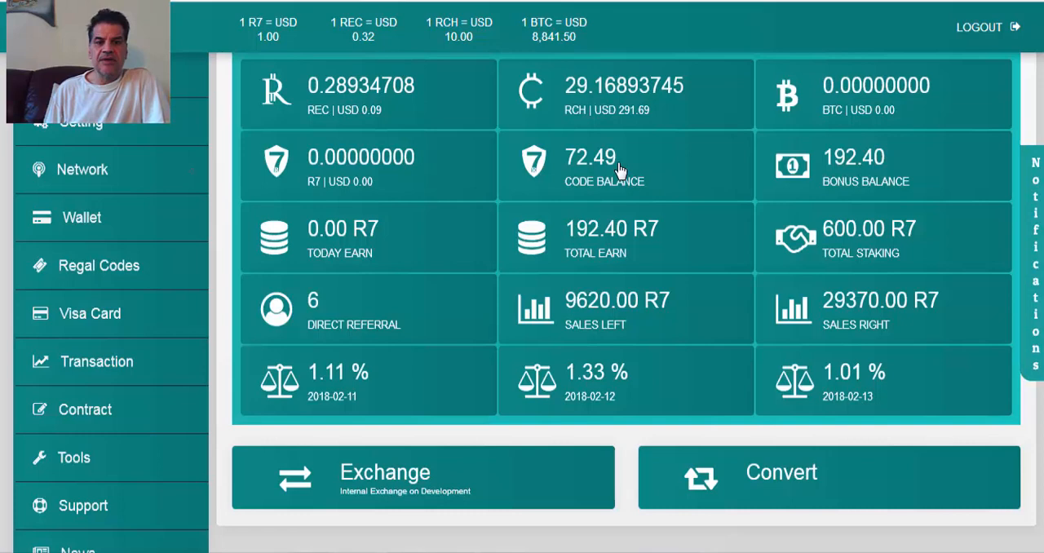
mouse_move(901, 276)
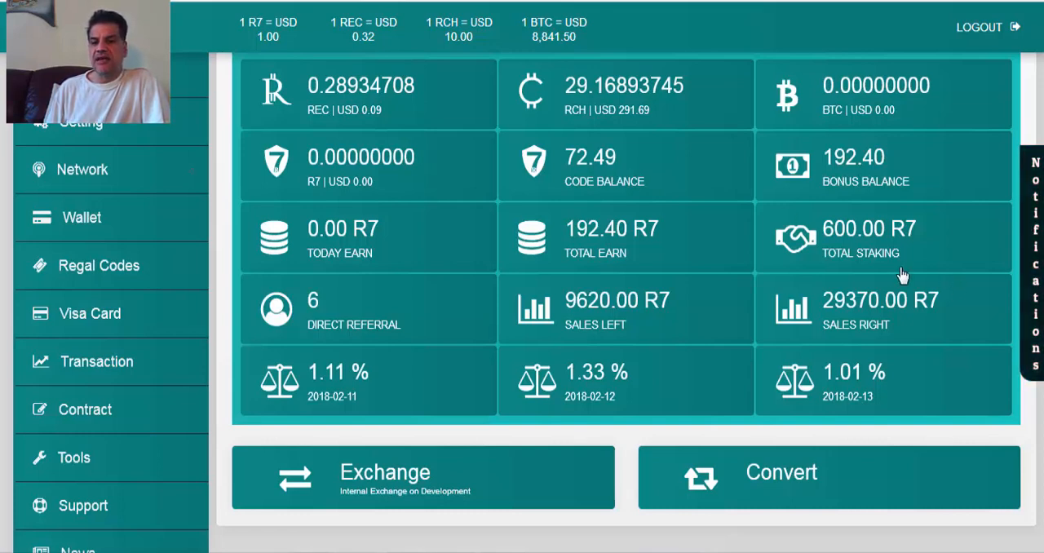
mouse_move(905, 255)
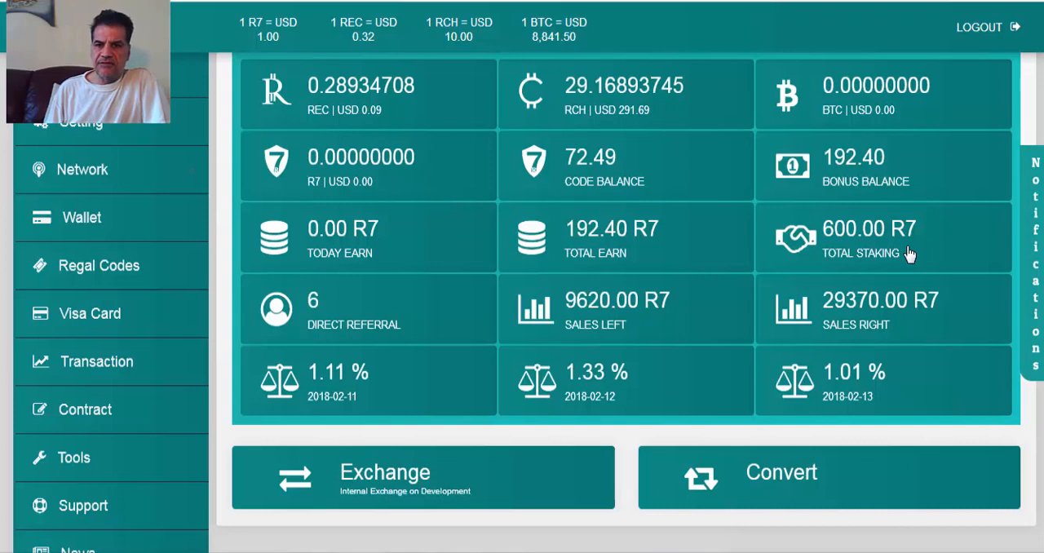
mouse_move(850, 169)
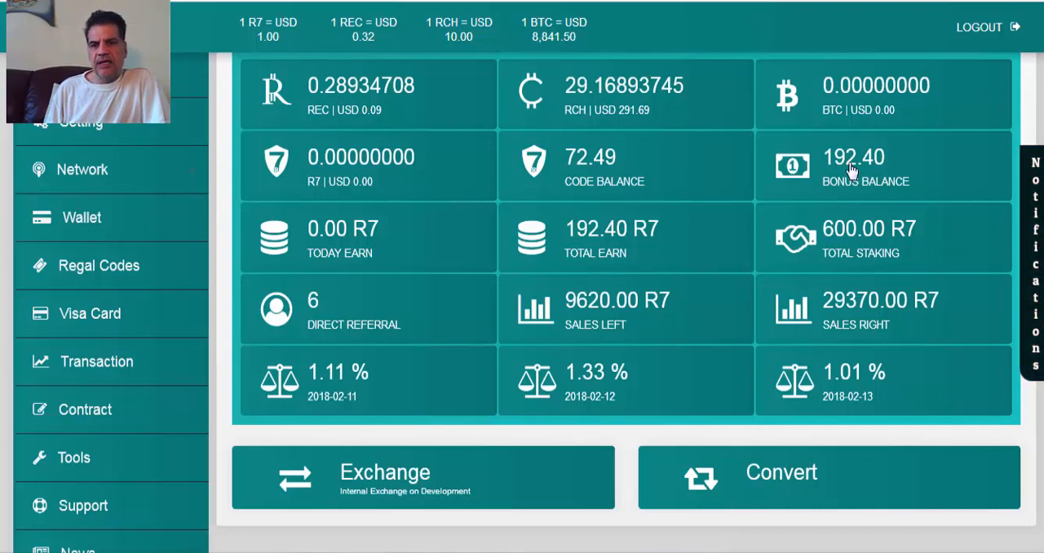
mouse_move(848, 200)
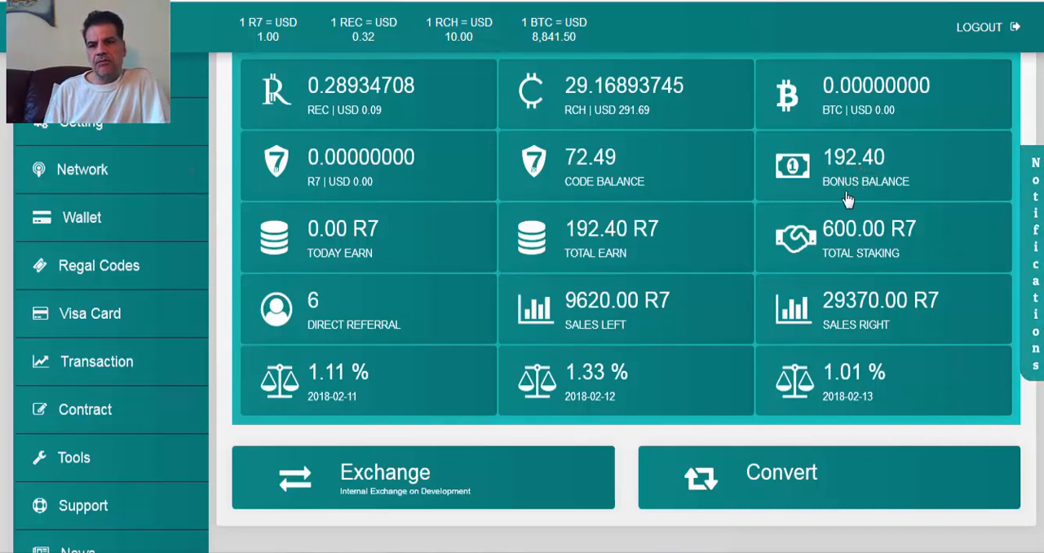
mouse_move(879, 201)
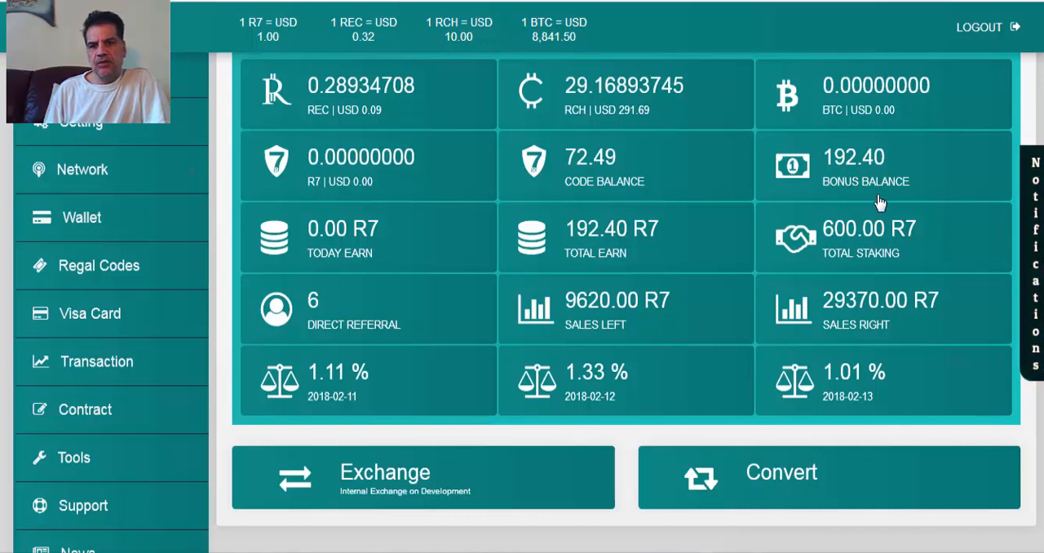
mouse_move(901, 240)
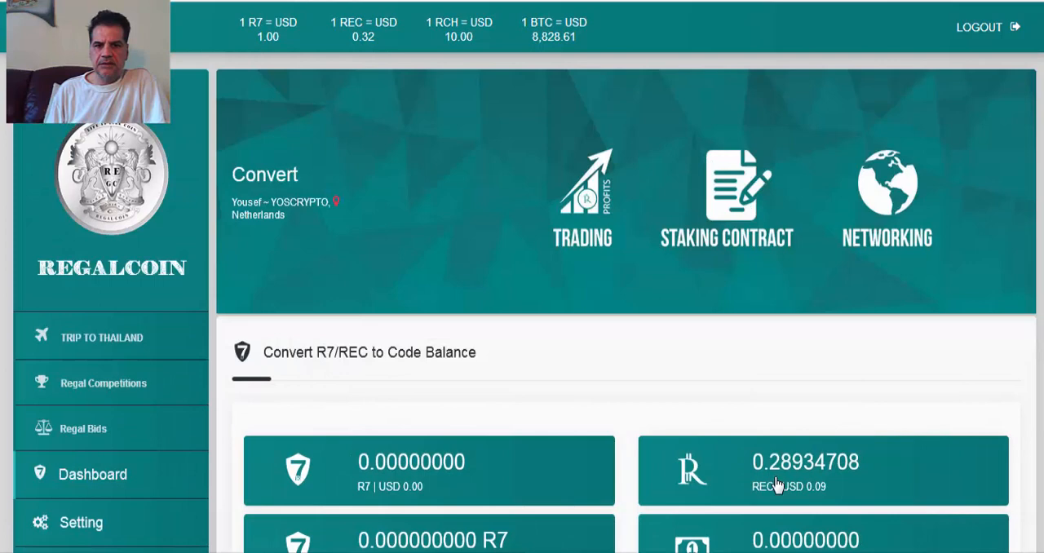
Choose Bonus to R7 Balance and enter 192 as the conversion amount.
scroll("down", 3)
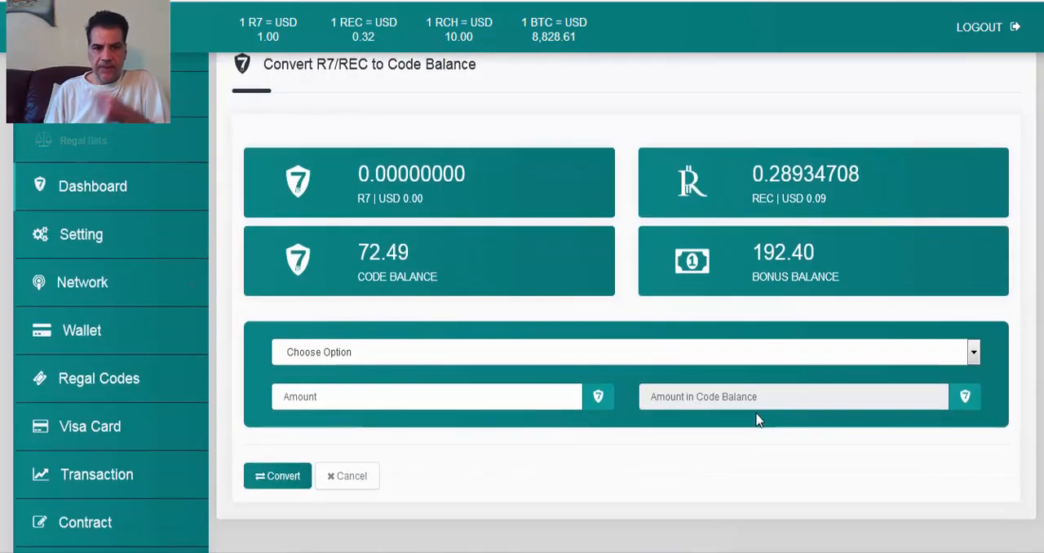
mouse_move(776, 291)
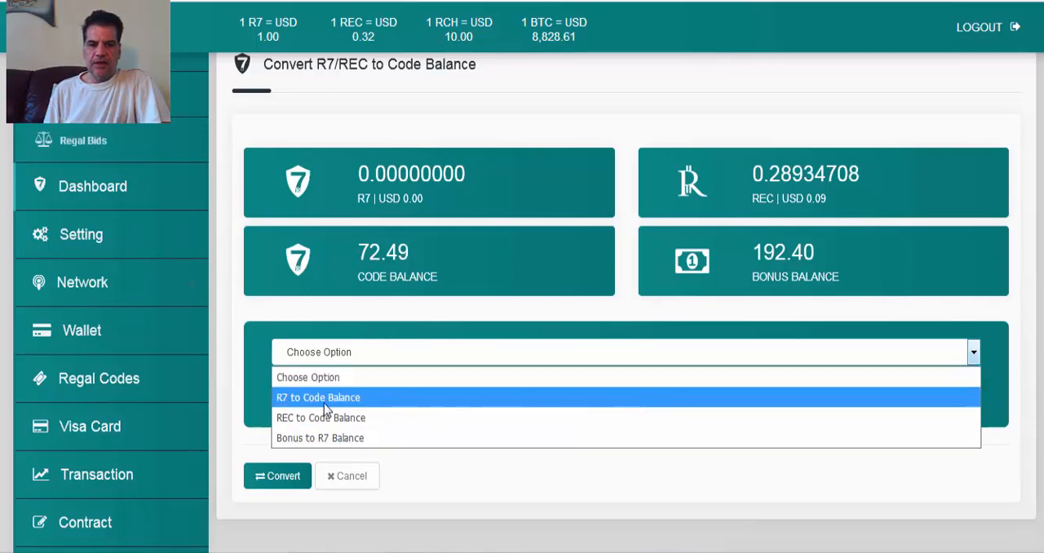
mouse_move(363, 410)
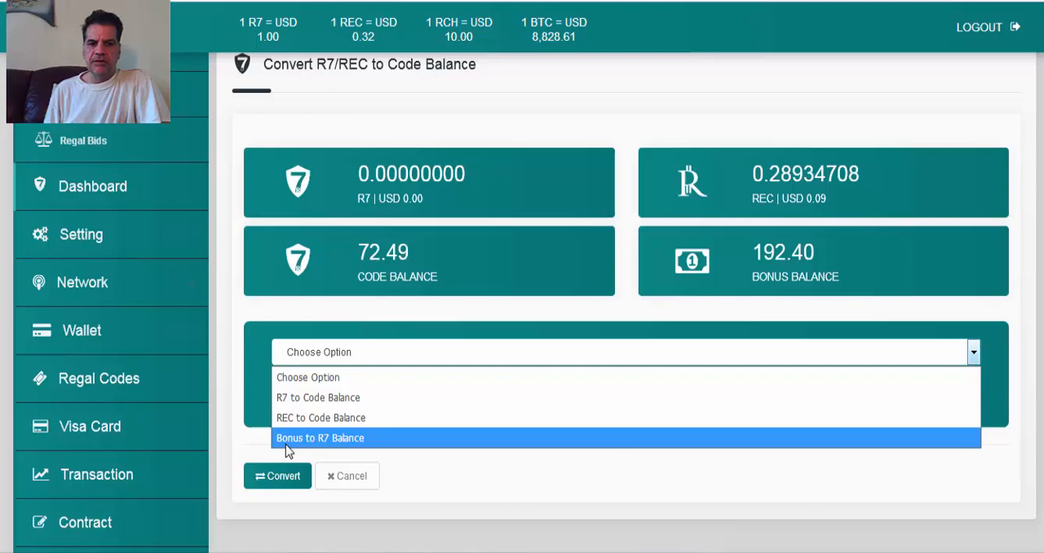
left_click(319, 438)
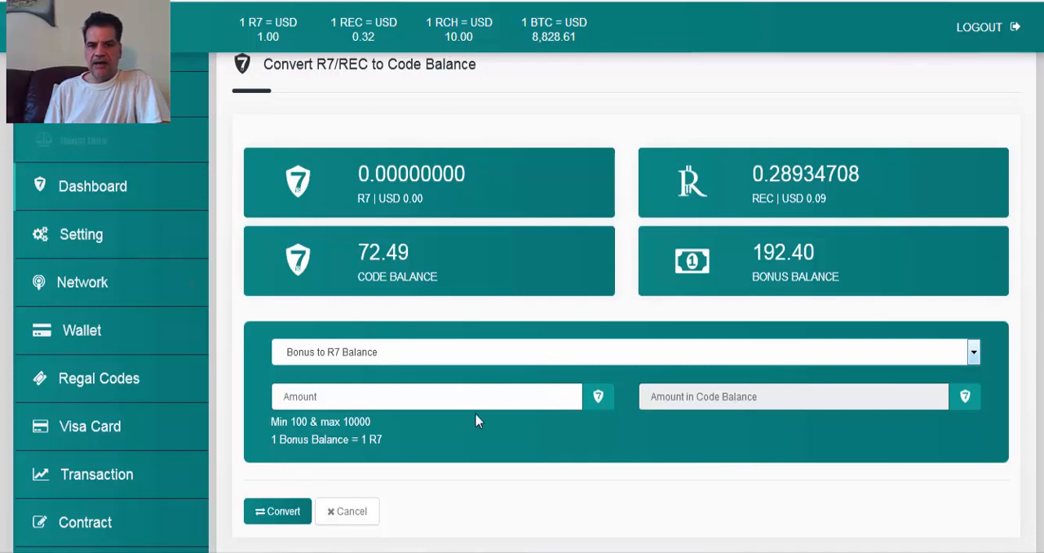
type("192")
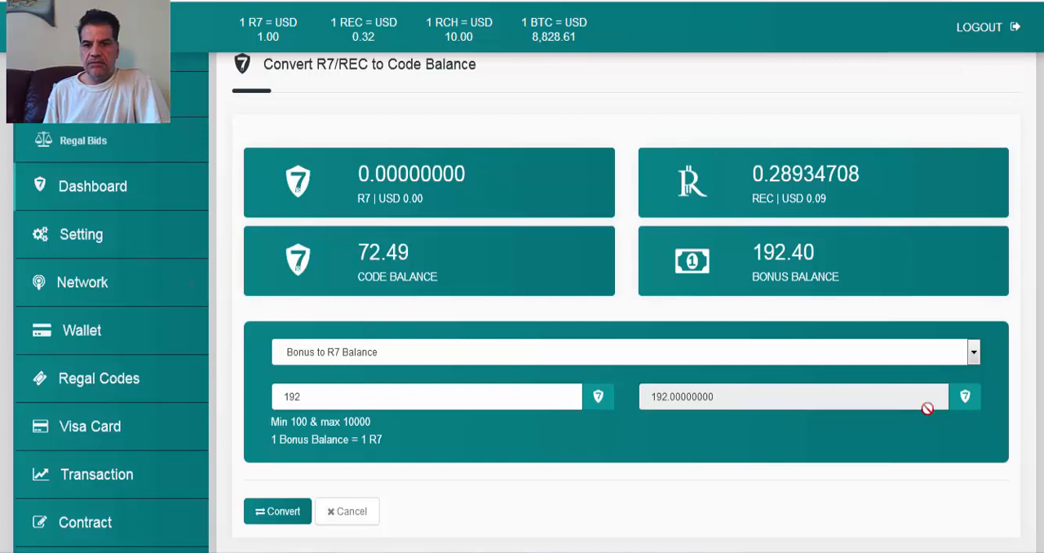
mouse_move(804, 405)
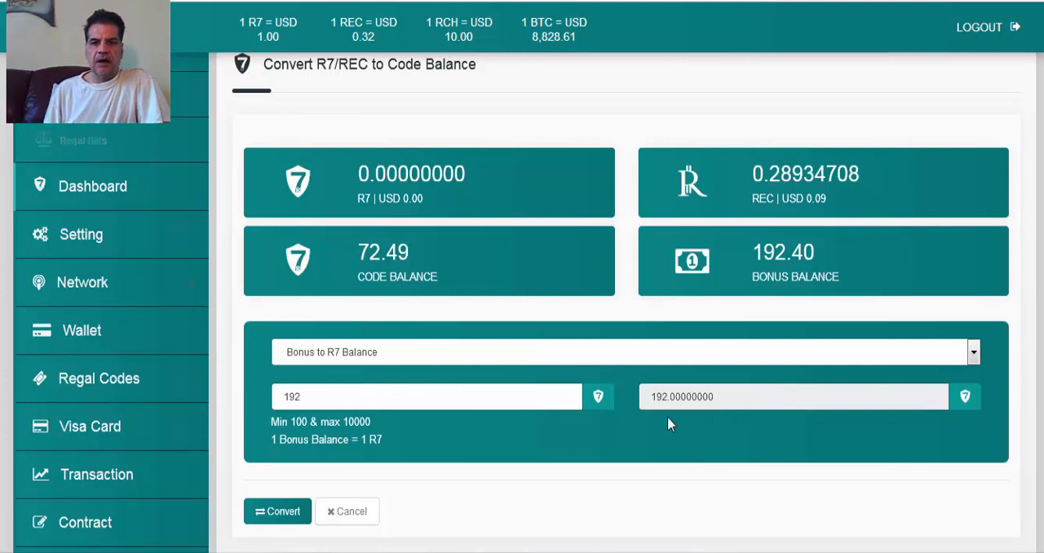
mouse_move(673, 423)
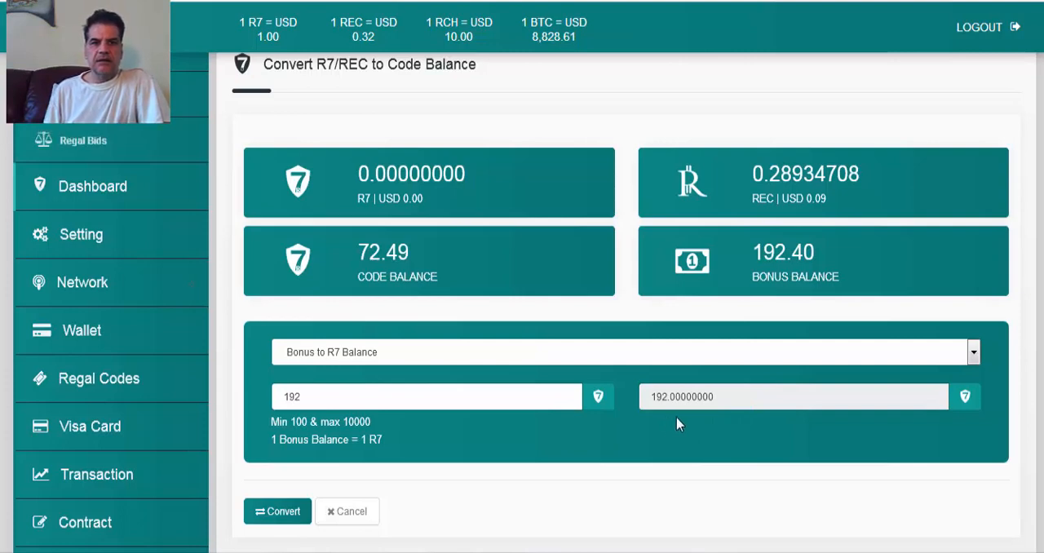
mouse_move(957, 344)
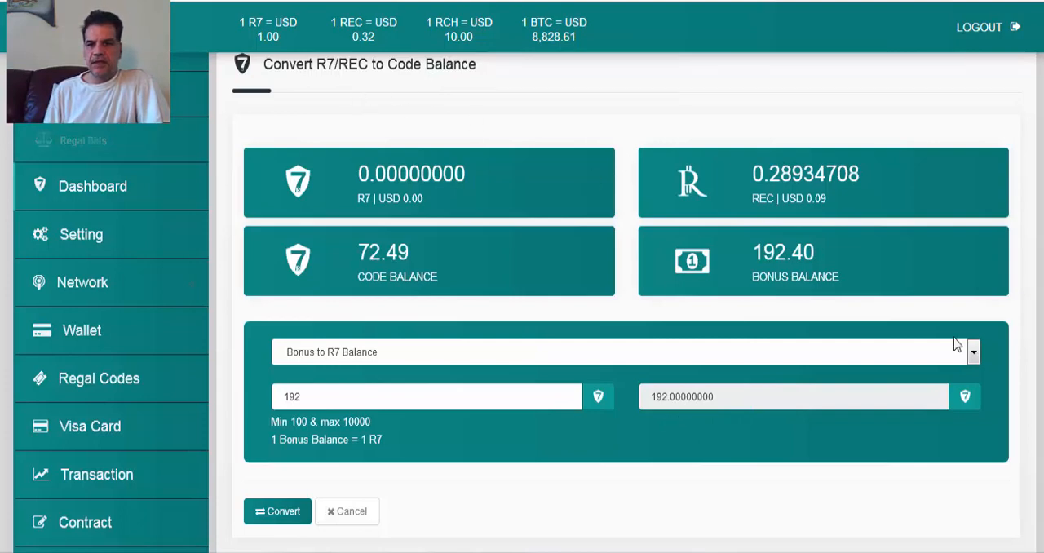
scroll("down", 3)
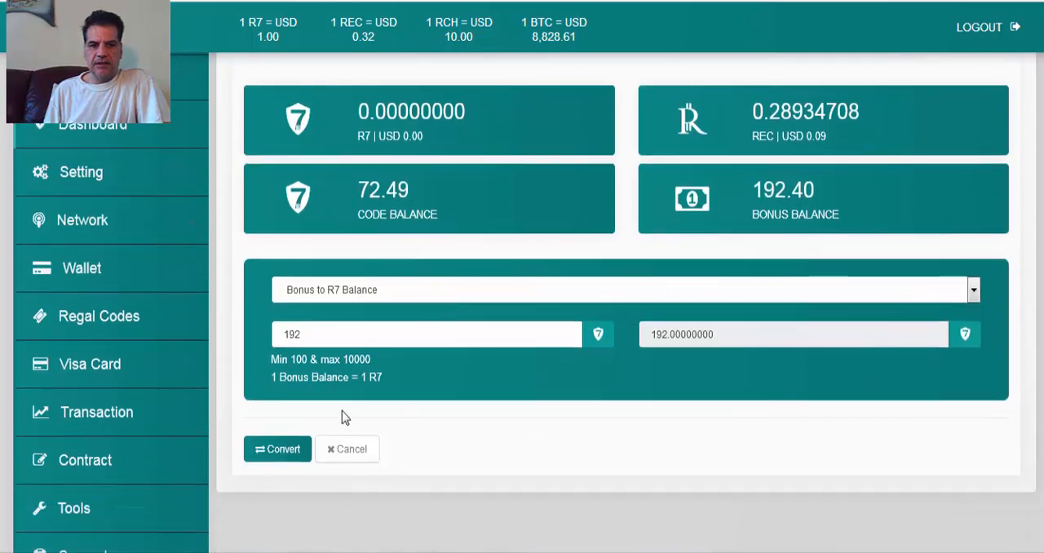
Submit the 192 conversion with the authenticator PIN, then dismiss the multiple-of-10 error.
left_click(277, 448)
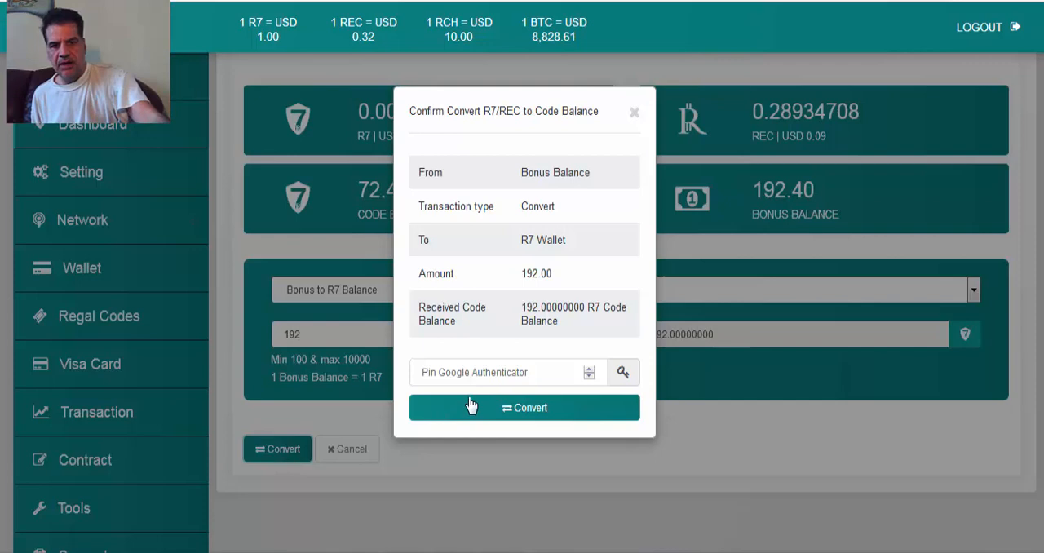
left_click(498, 372)
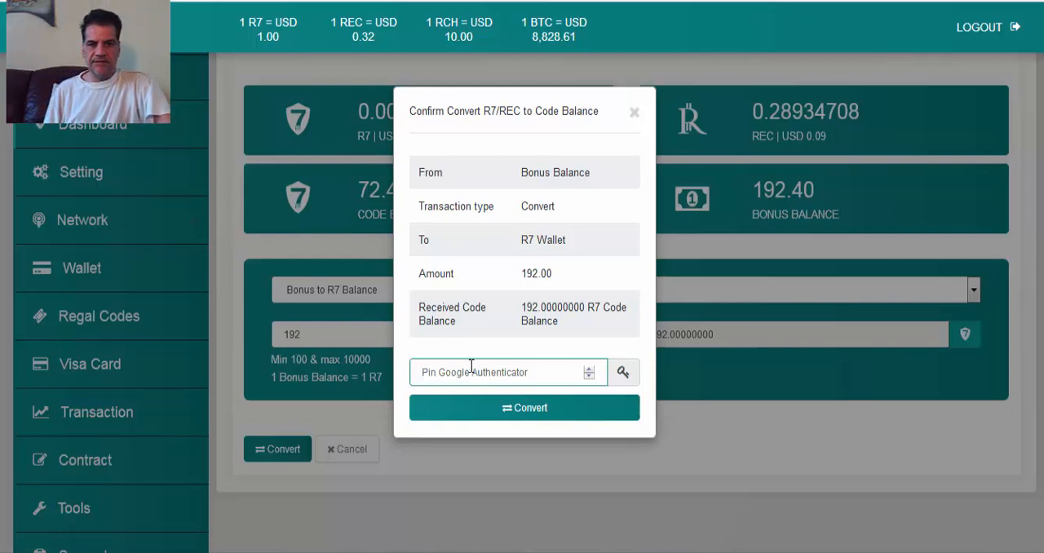
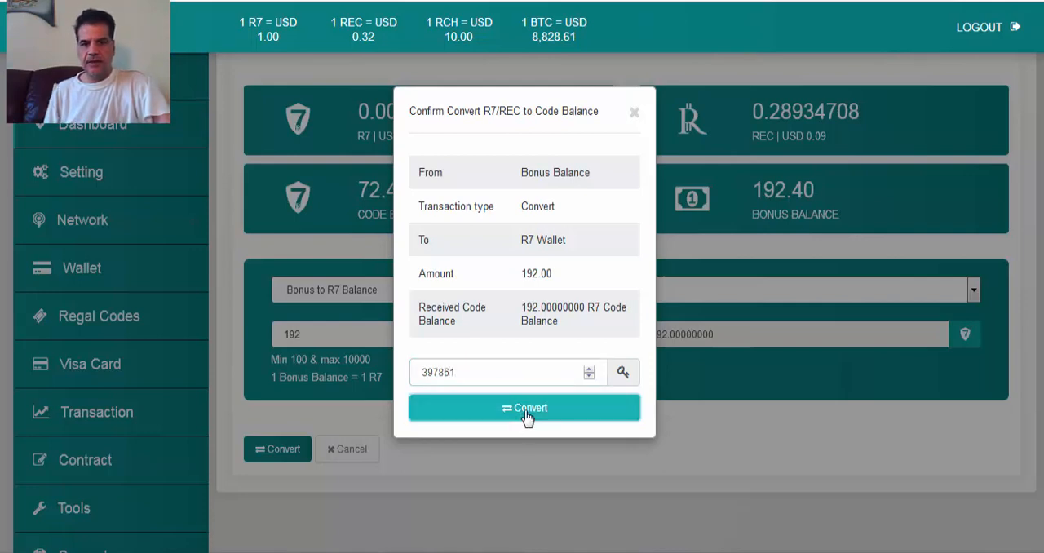
left_click(524, 408)
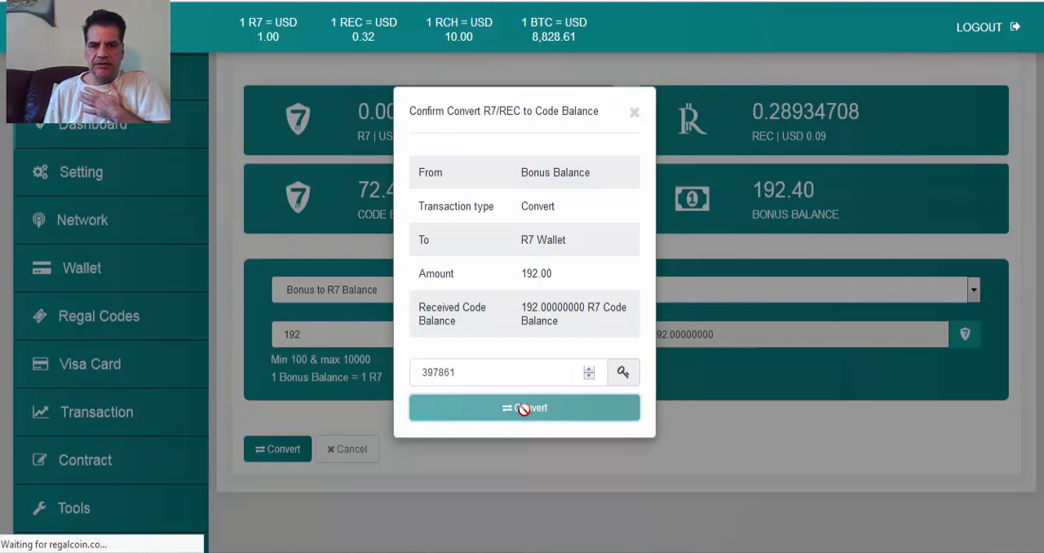
left_click(525, 407)
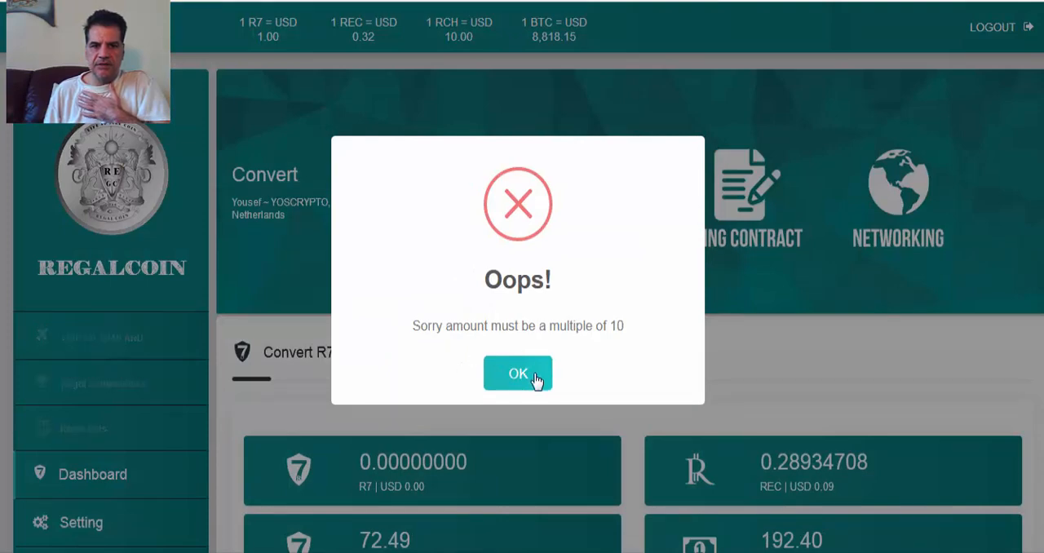
left_click(517, 373)
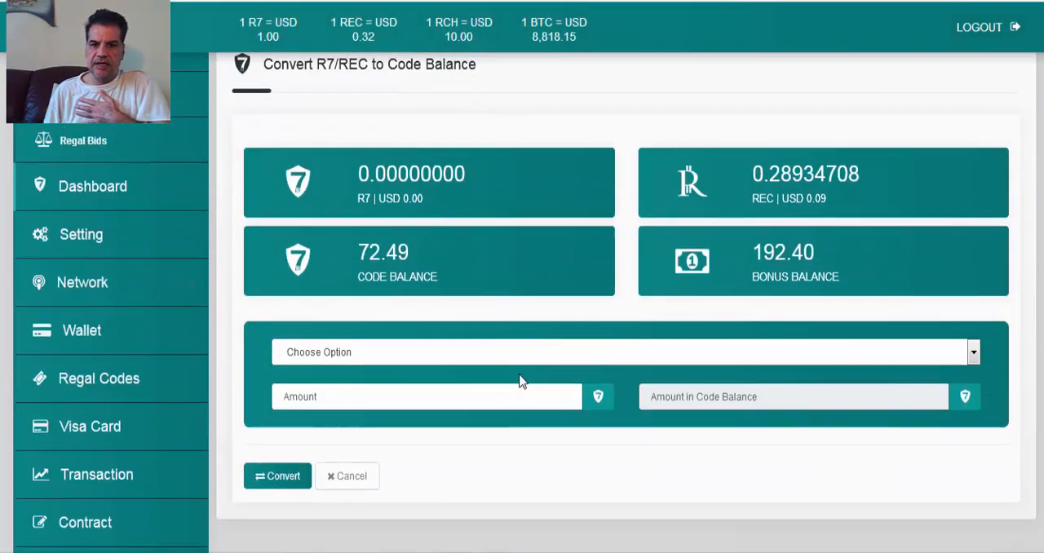
mouse_move(752, 296)
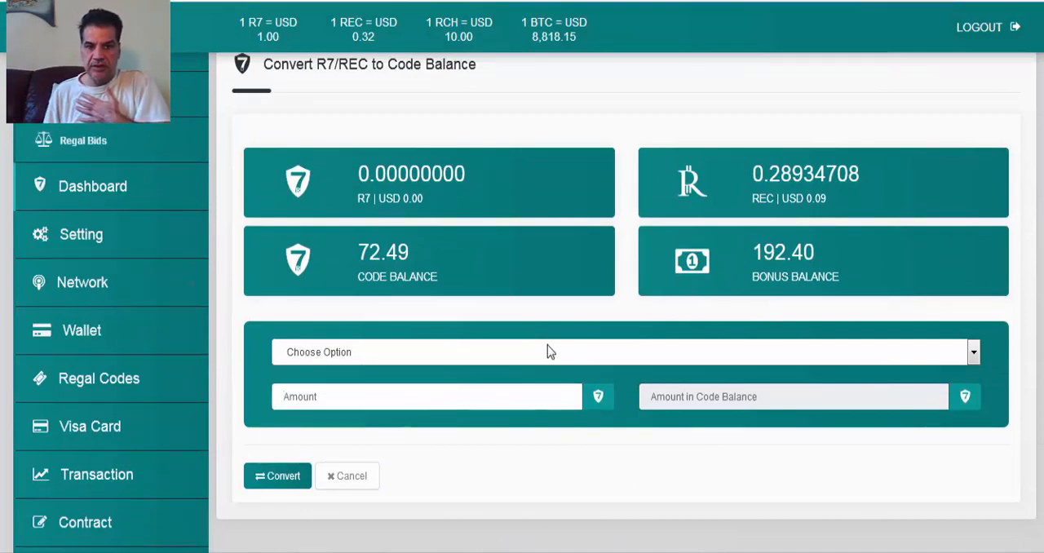
Choose Bonus to R7 Balance, enter 190, and submit for confirmation.
left_click(624, 352)
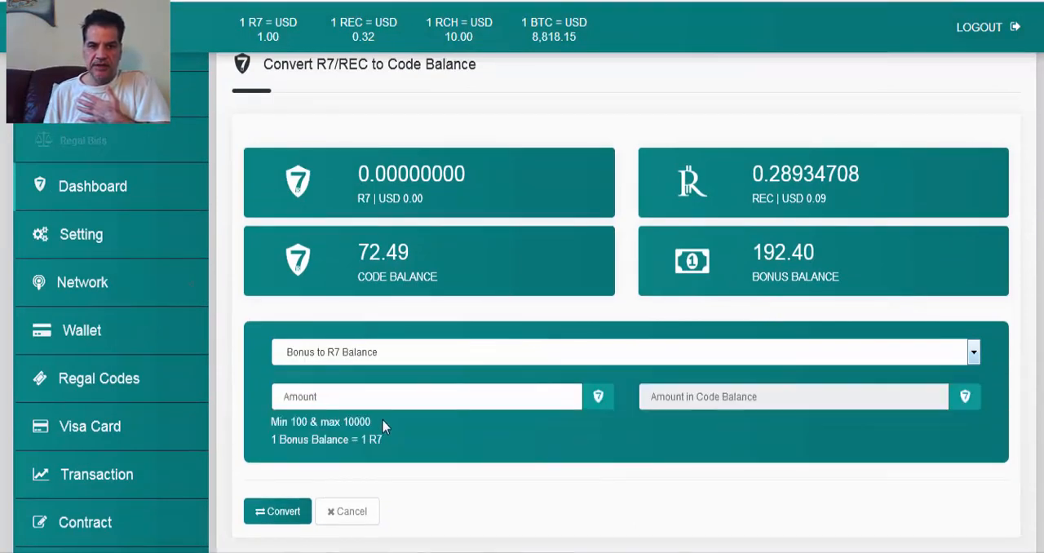
type("1")
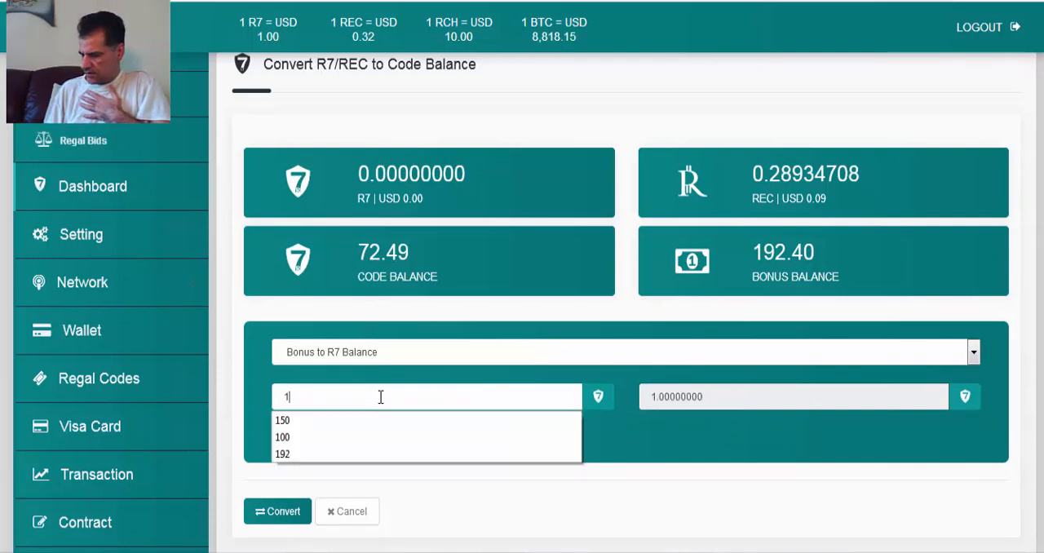
type("90")
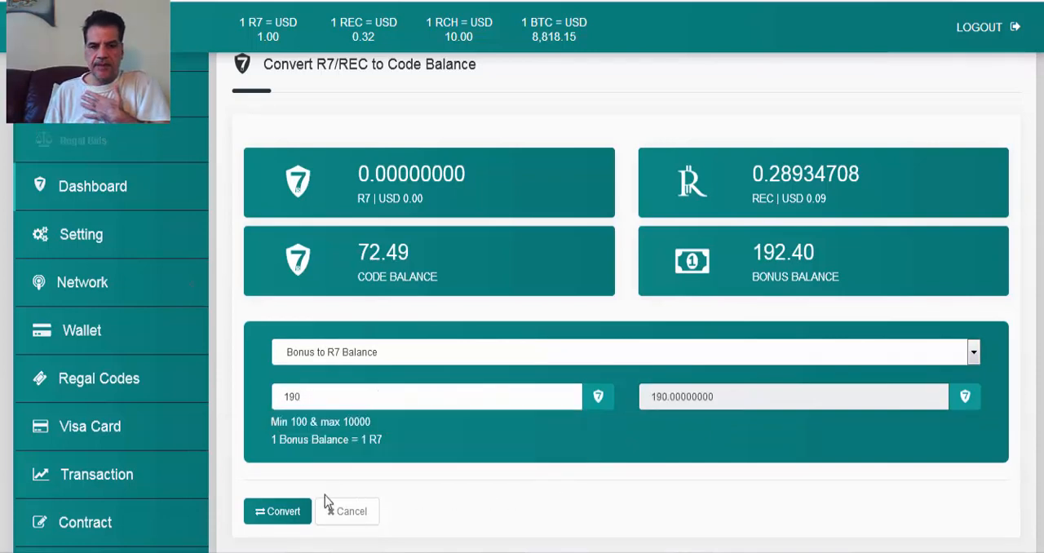
left_click(276, 510)
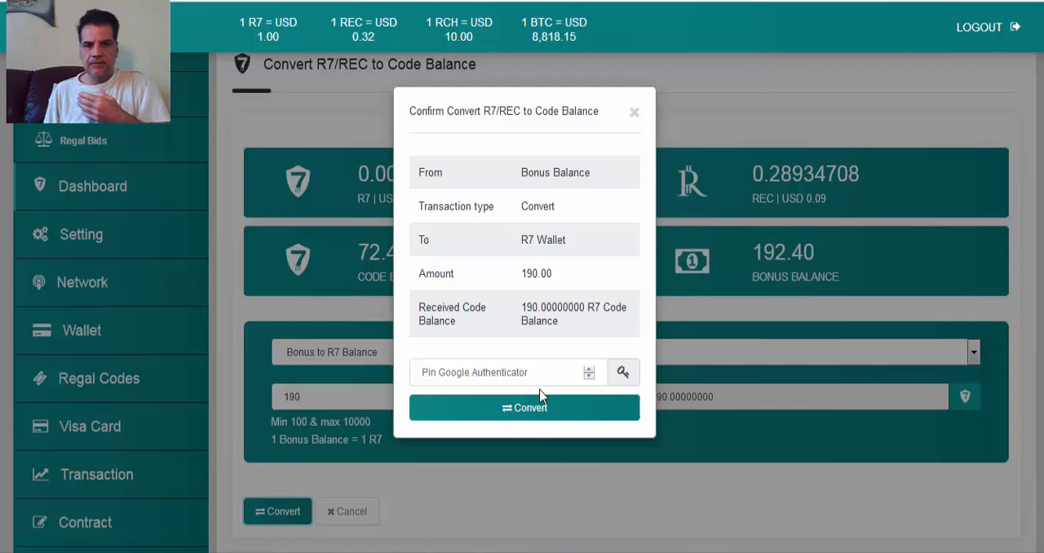
Enter the authenticator PIN and confirm converting 190 bonus into R7.
left_click(501, 372)
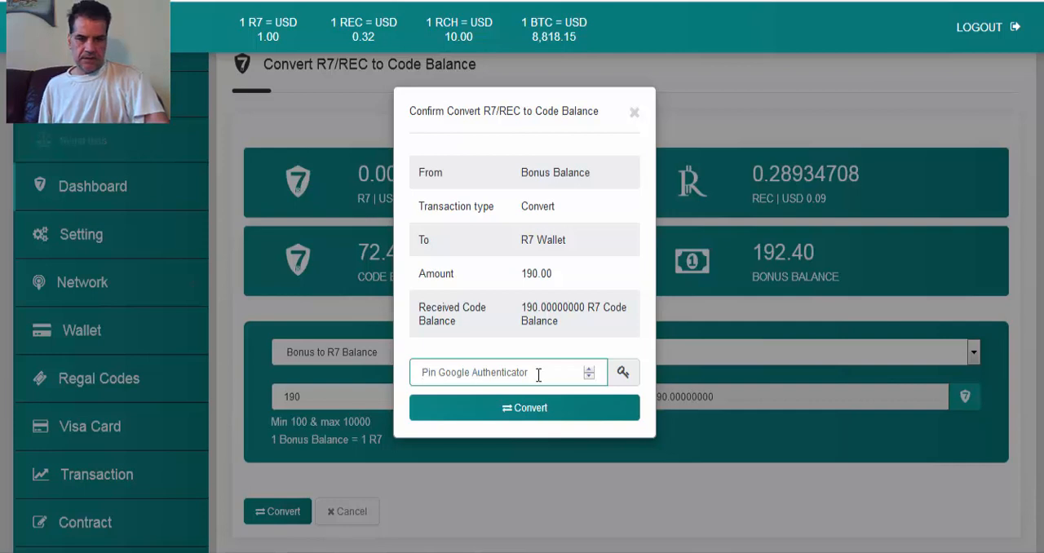
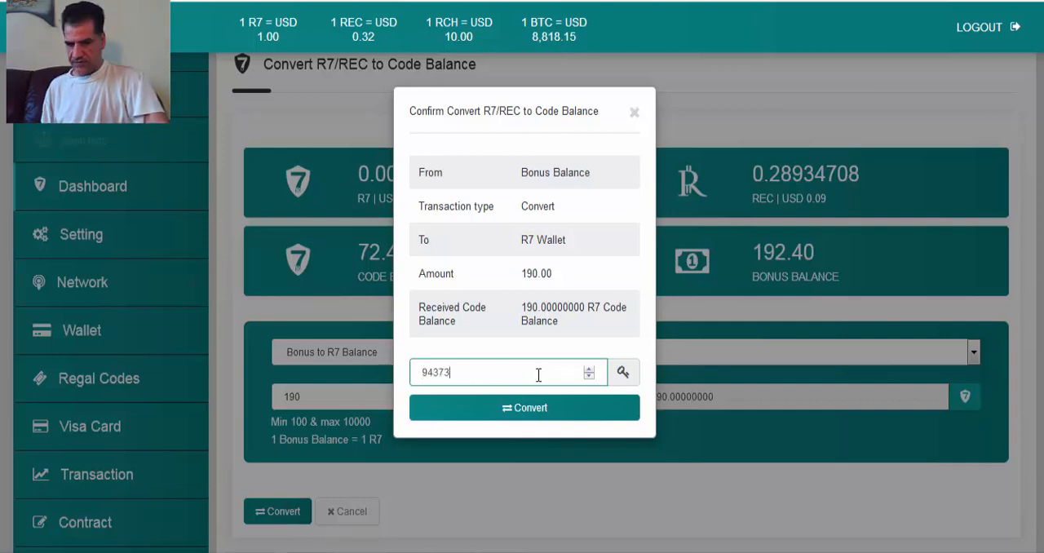
left_click(524, 408)
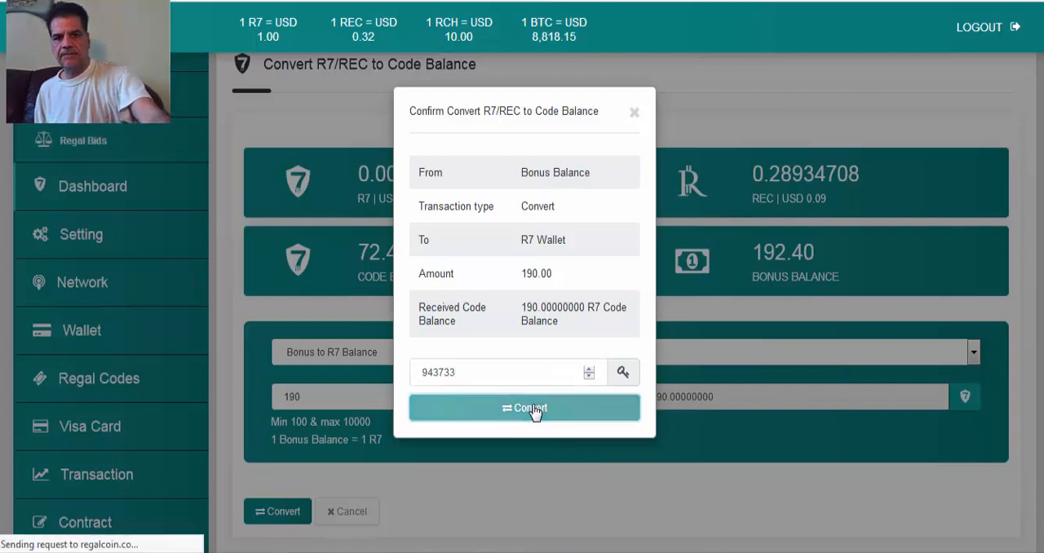
left_click(525, 408)
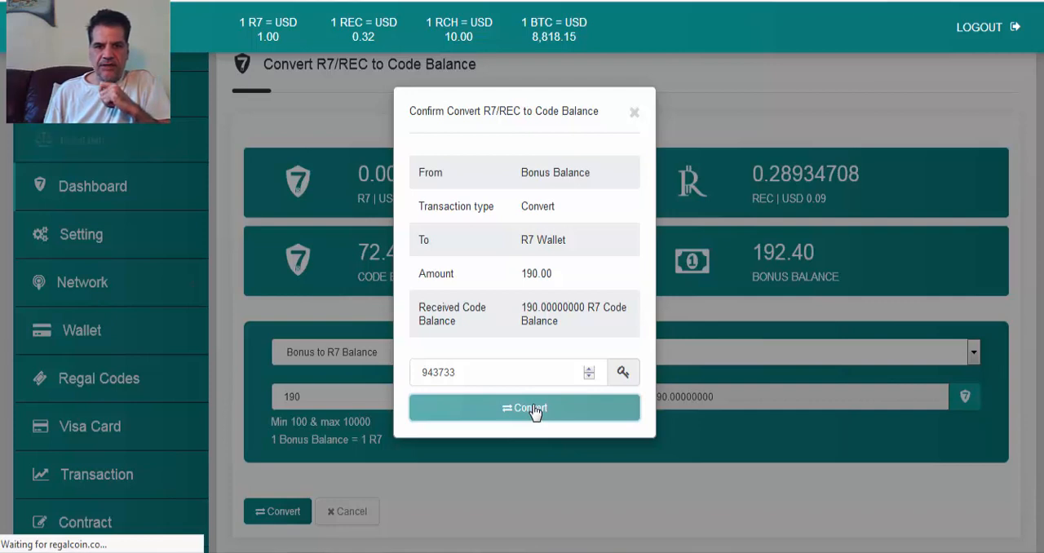
left_click(525, 408)
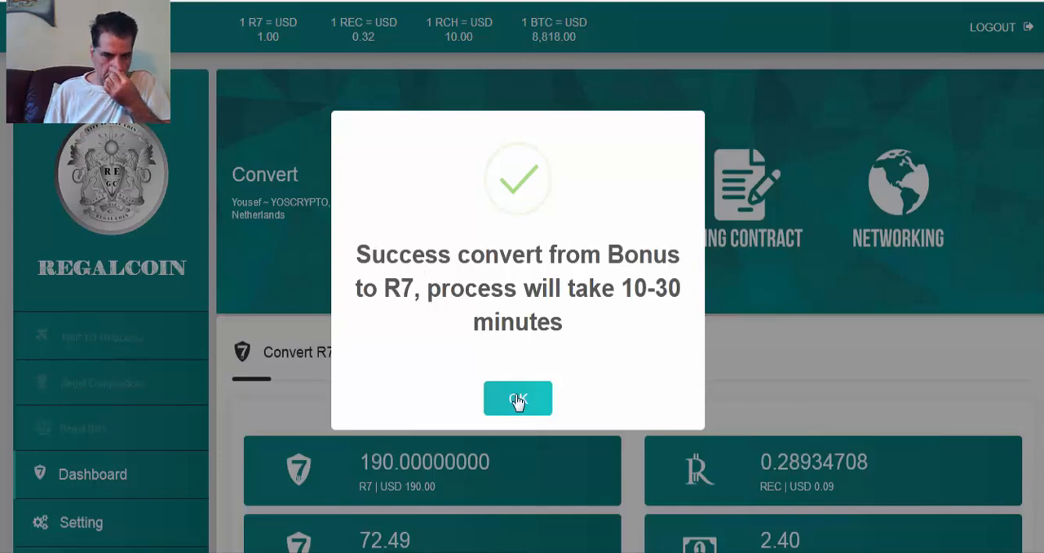
Dismiss the success popup and bring up link options for the Dashboard entry.
left_click(517, 399)
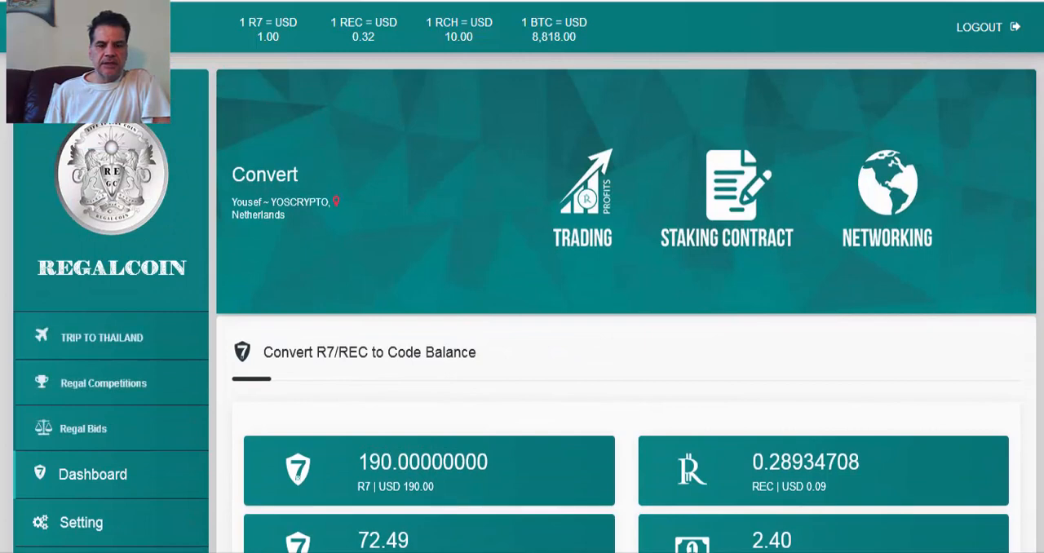
mouse_move(180, 335)
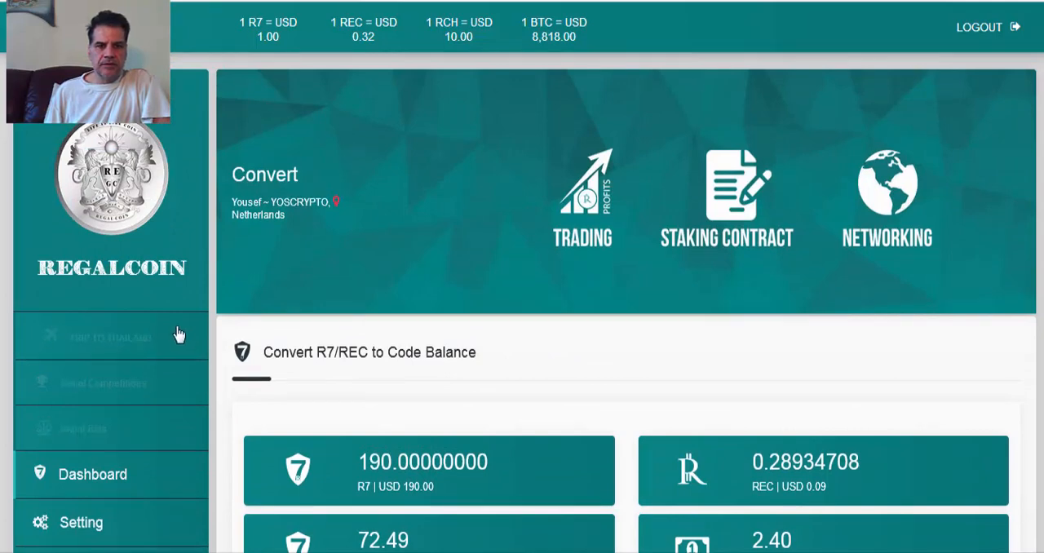
scroll("down", 3)
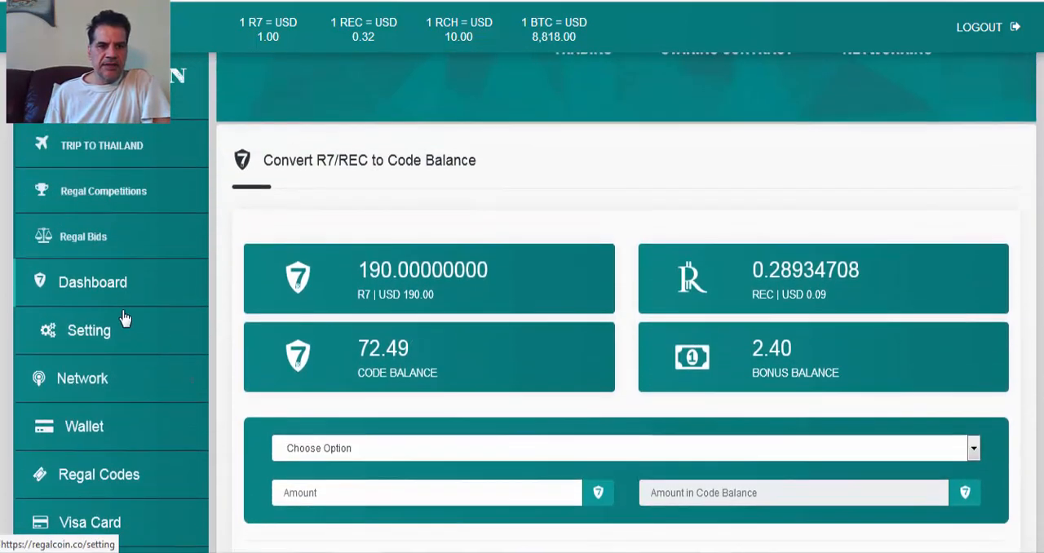
right_click(92, 281)
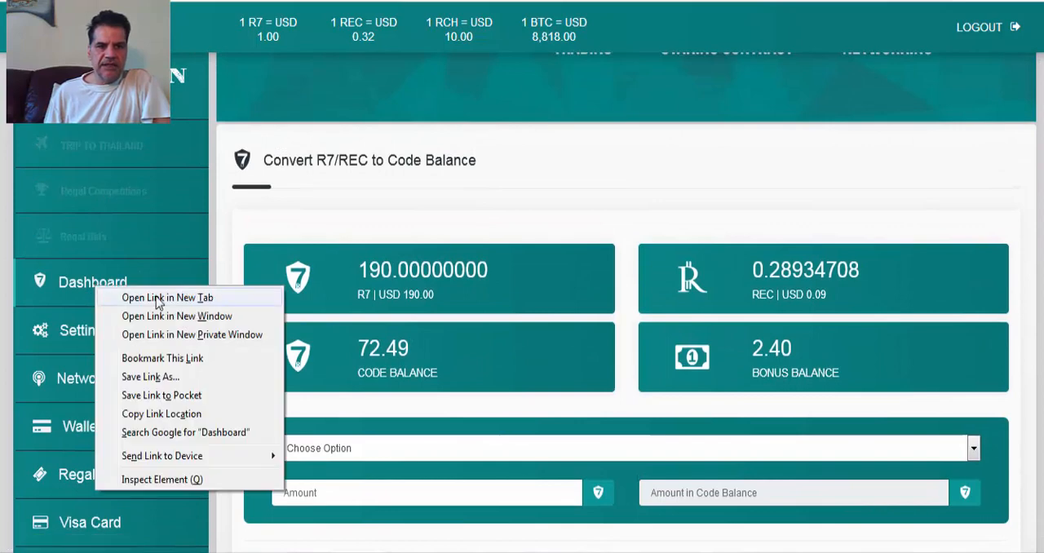
left_click(239, 331)
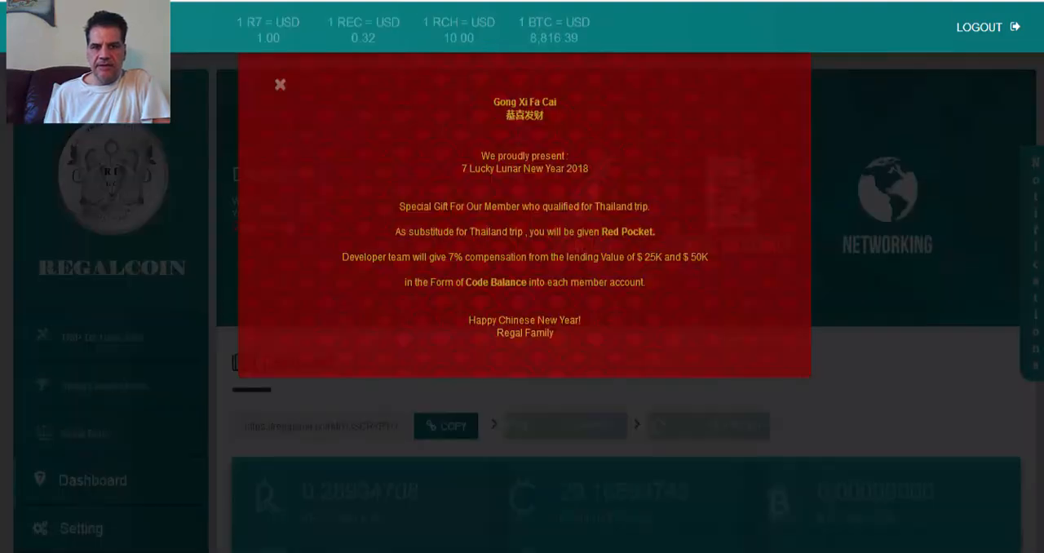
left_click(280, 84)
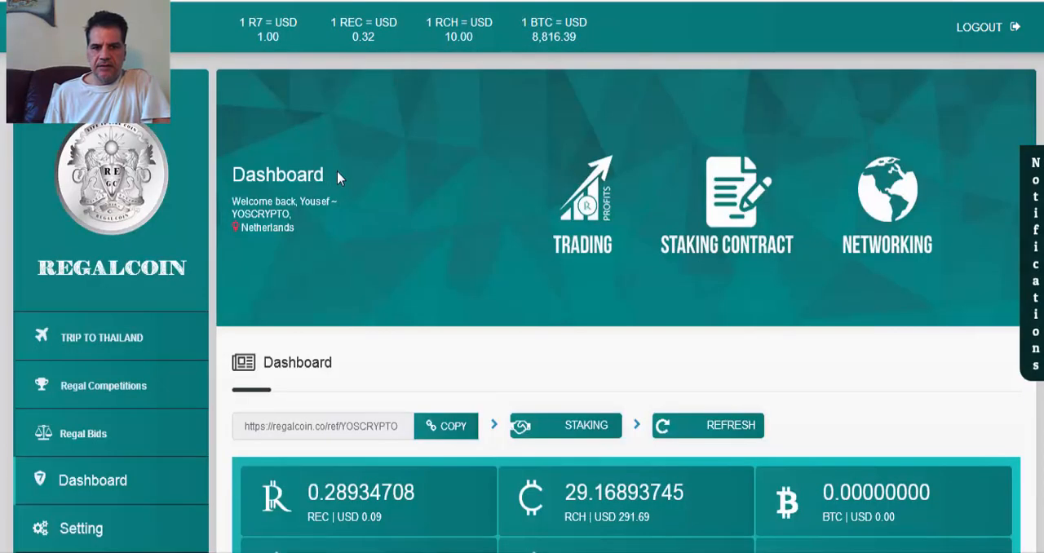
scroll("down", 3)
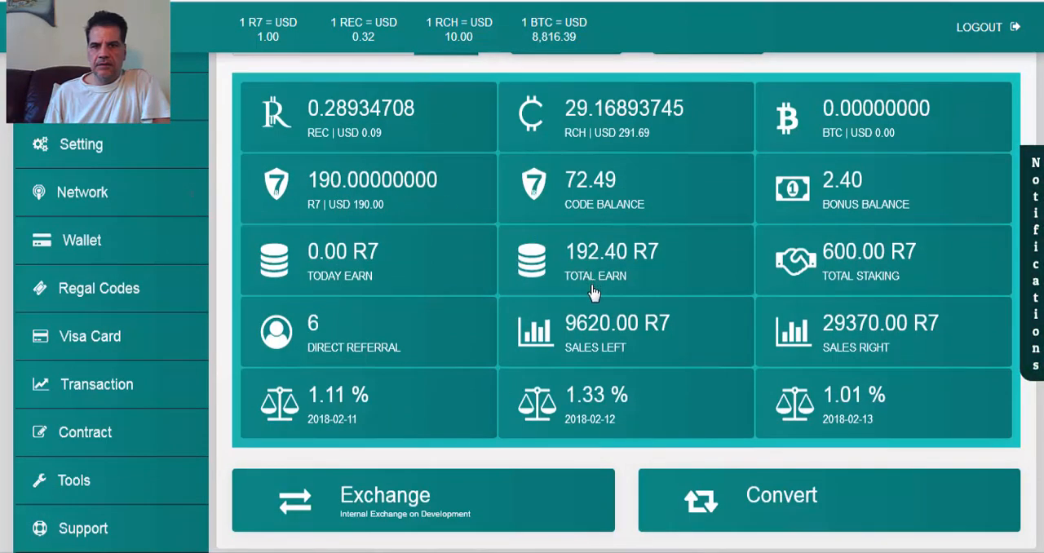
mouse_move(583, 282)
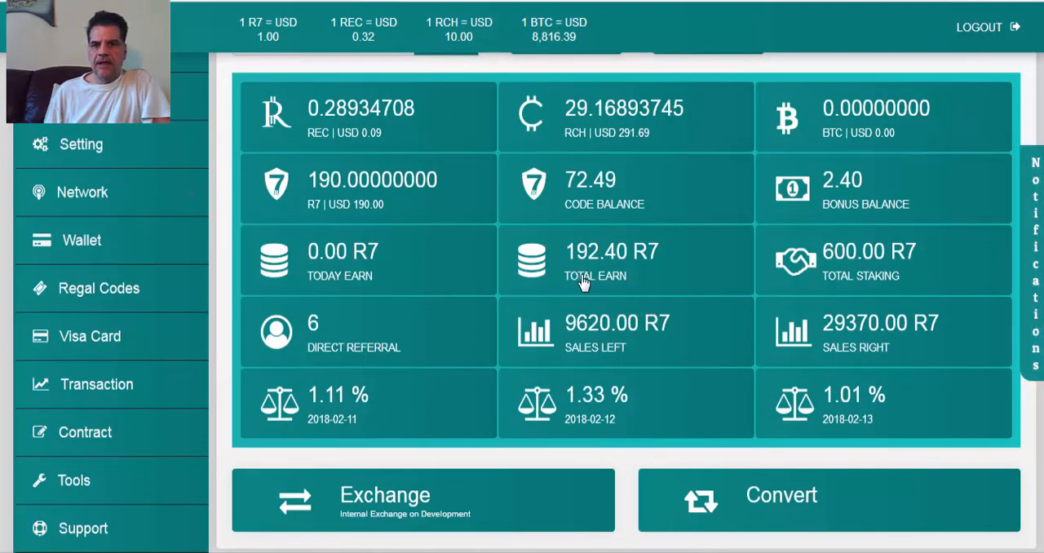
mouse_move(595, 273)
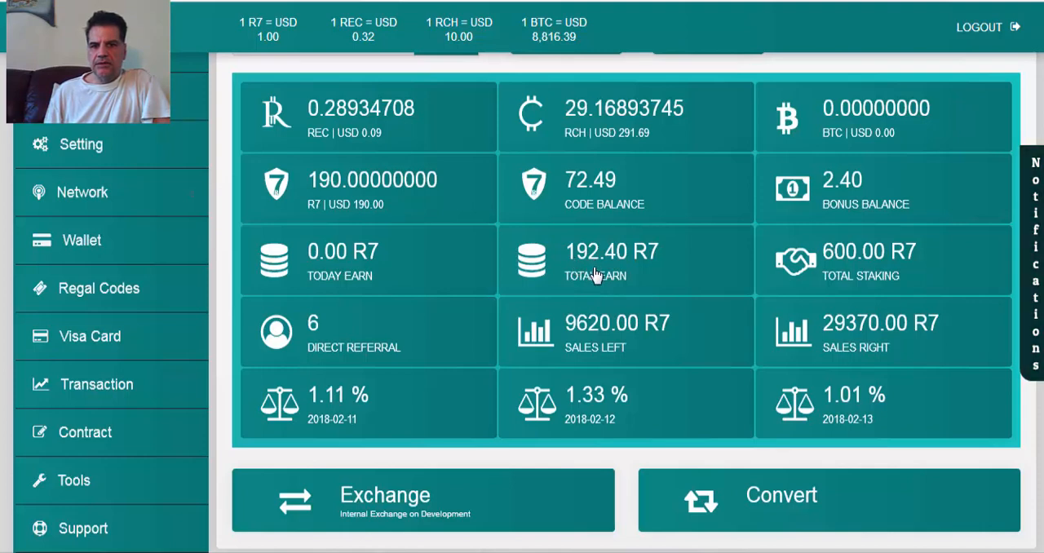
mouse_move(618, 306)
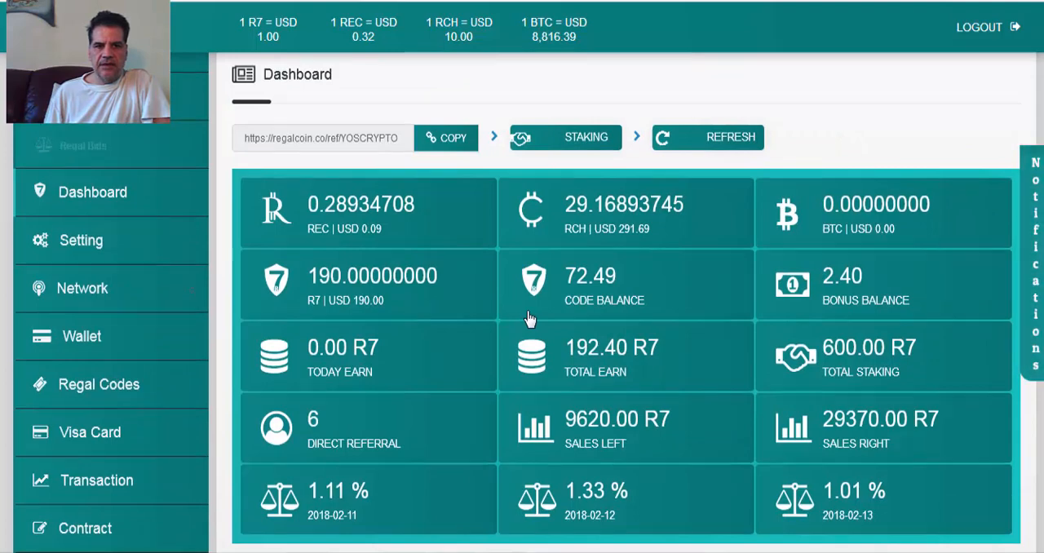
scroll("down", 3)
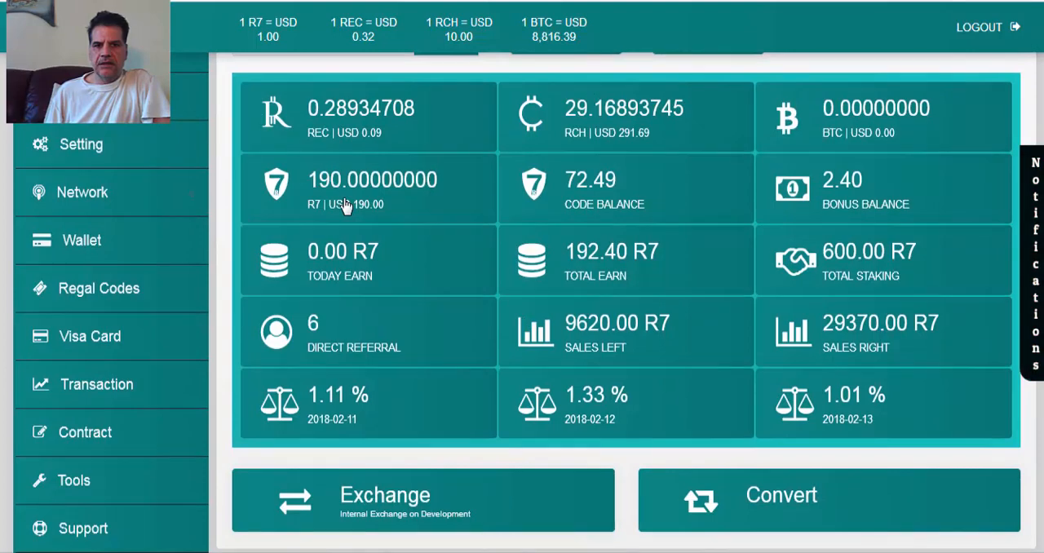
mouse_move(406, 259)
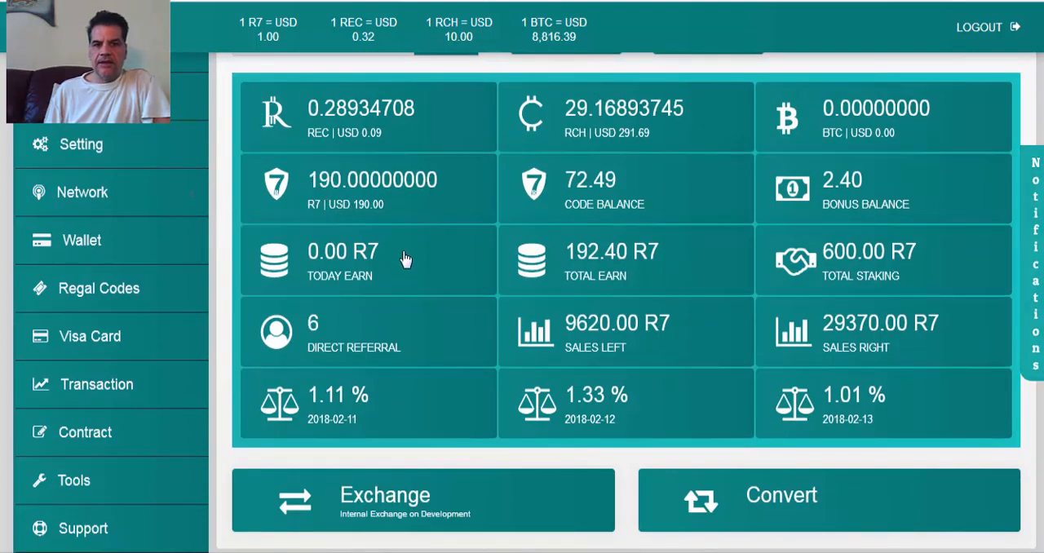
mouse_move(388, 192)
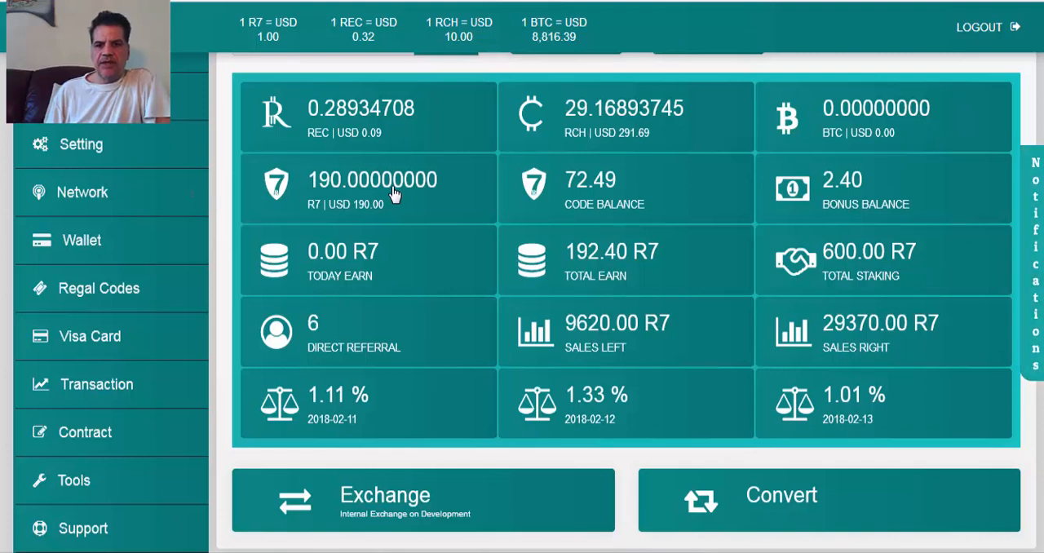
mouse_move(770, 285)
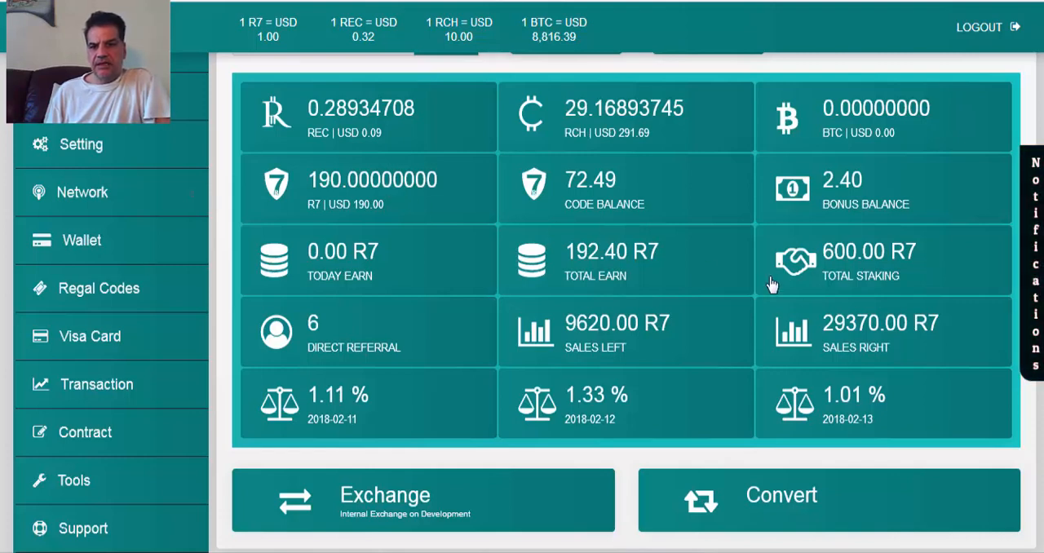
mouse_move(834, 296)
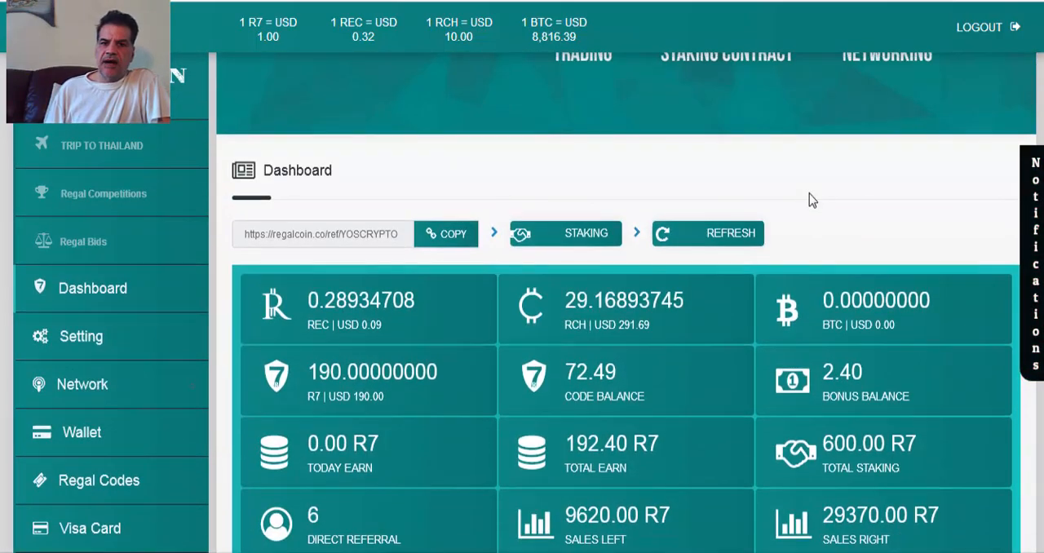
Scroll through the R7, Regalcoin Cash, Bitcoin and Regalcoin wallet sections.
scroll("down", 3)
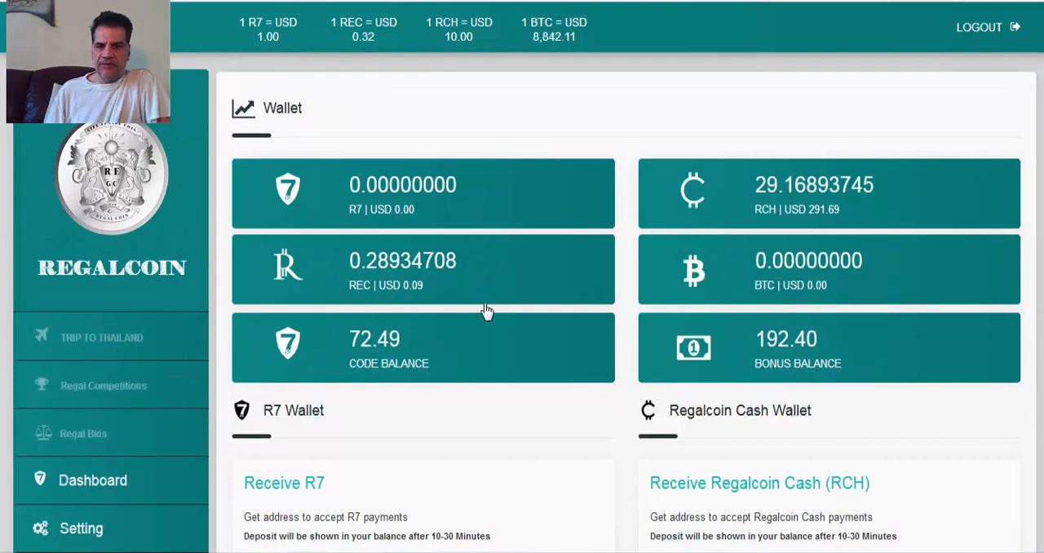
scroll("down", 3)
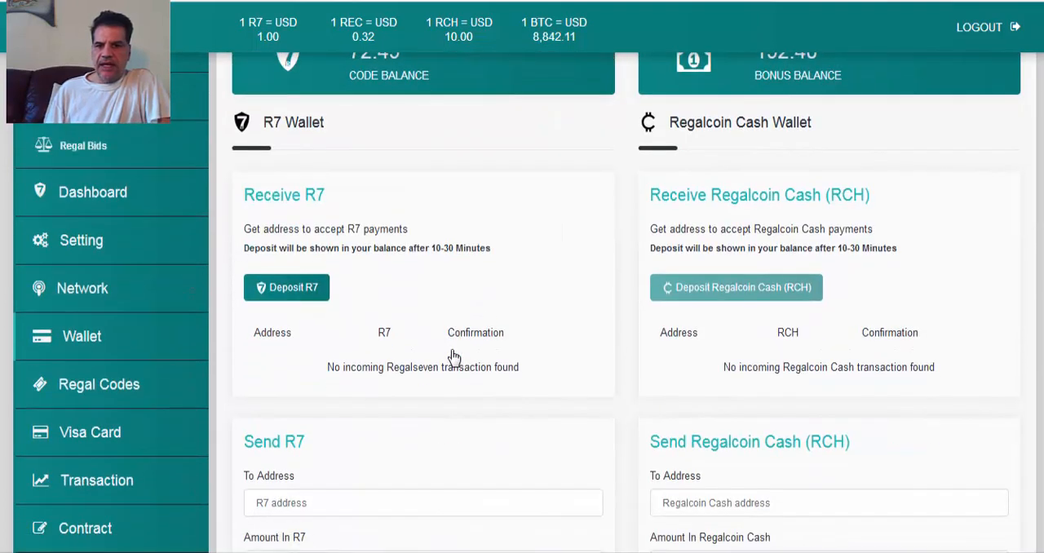
scroll("down", 3)
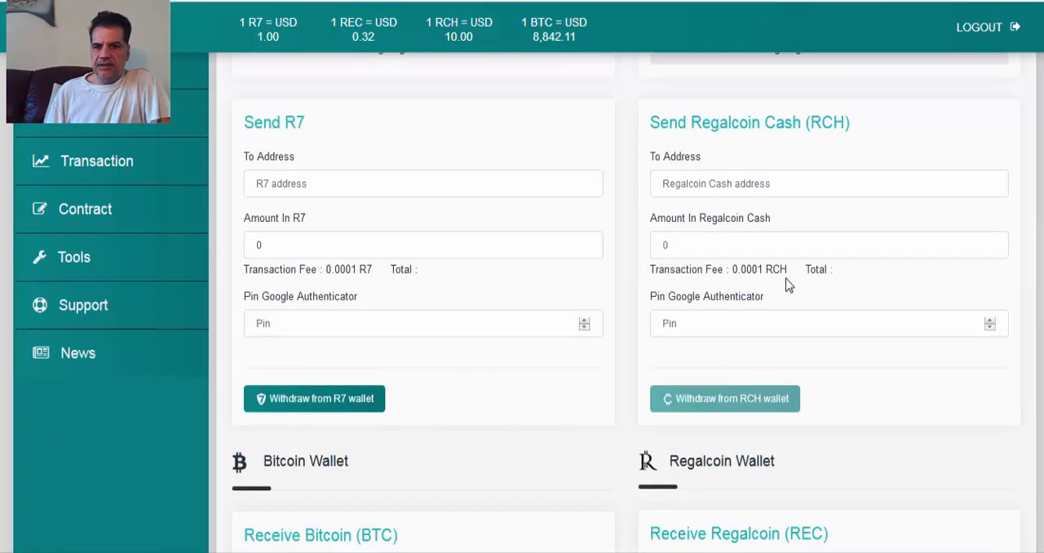
scroll("down", 3)
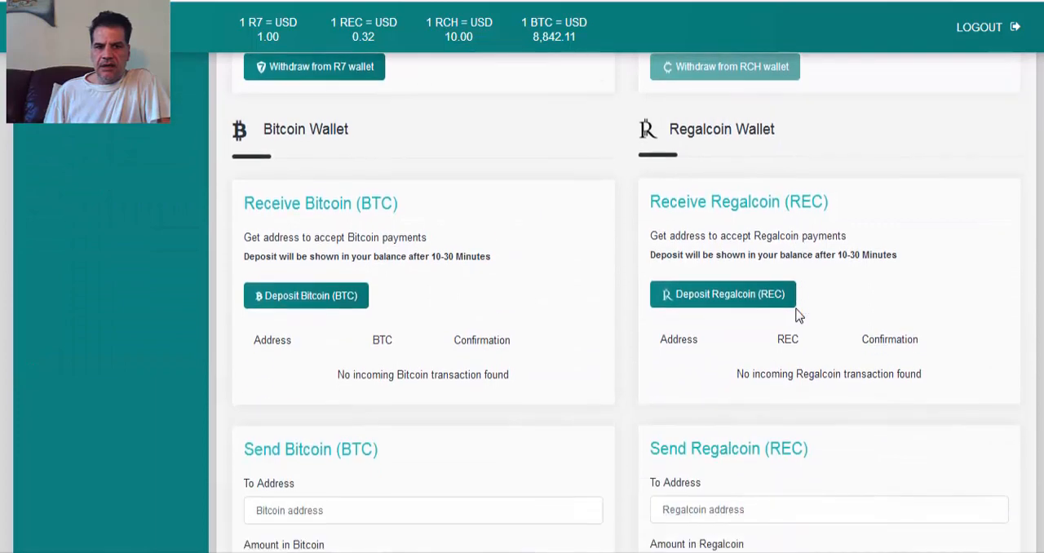
scroll("down", 3)
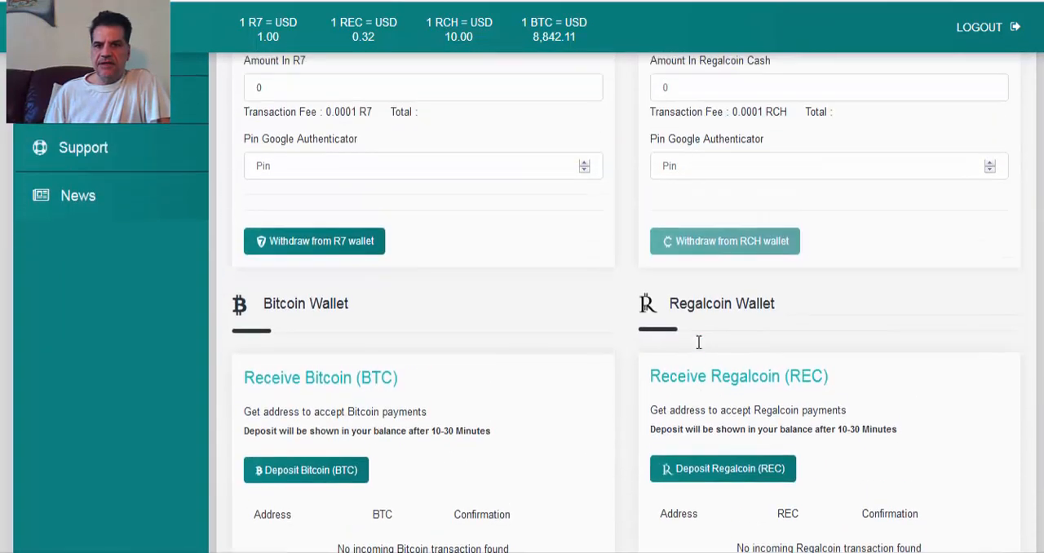
scroll("down", 3)
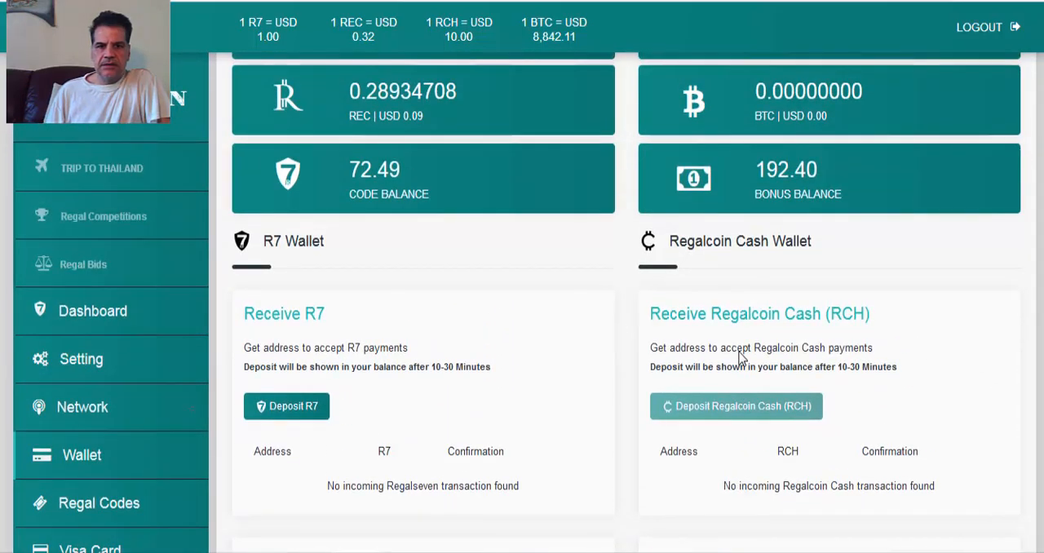
scroll("down", 3)
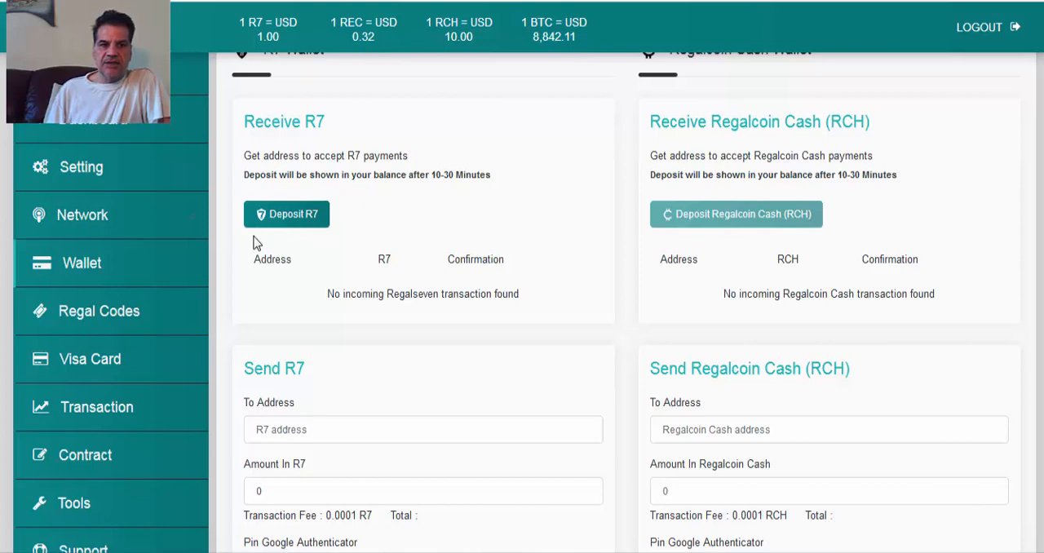
Show and close the R7 deposit address popup, then return via Regal Codes to Dashboard.
left_click(286, 214)
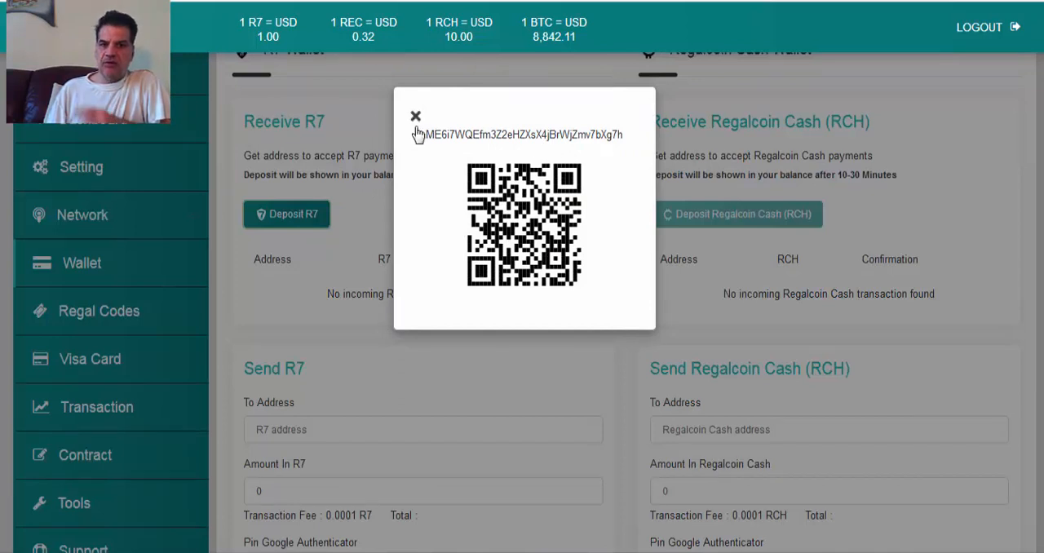
mouse_move(346, 216)
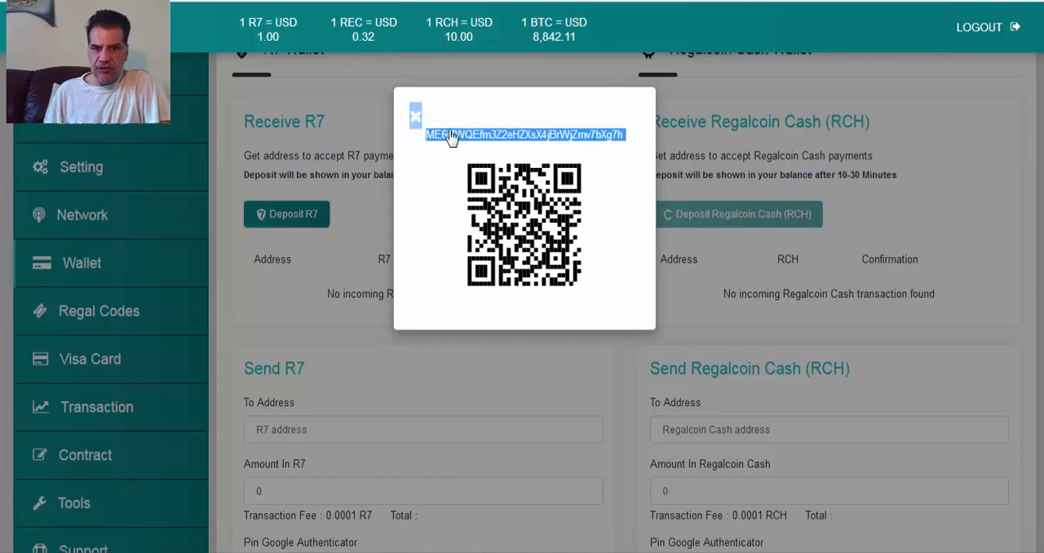
left_click(415, 114)
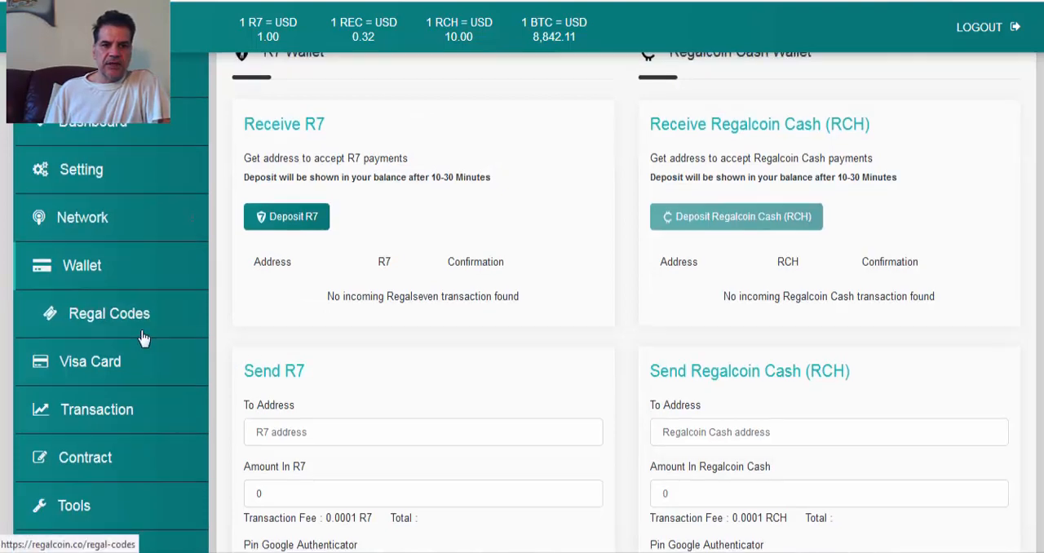
left_click(108, 313)
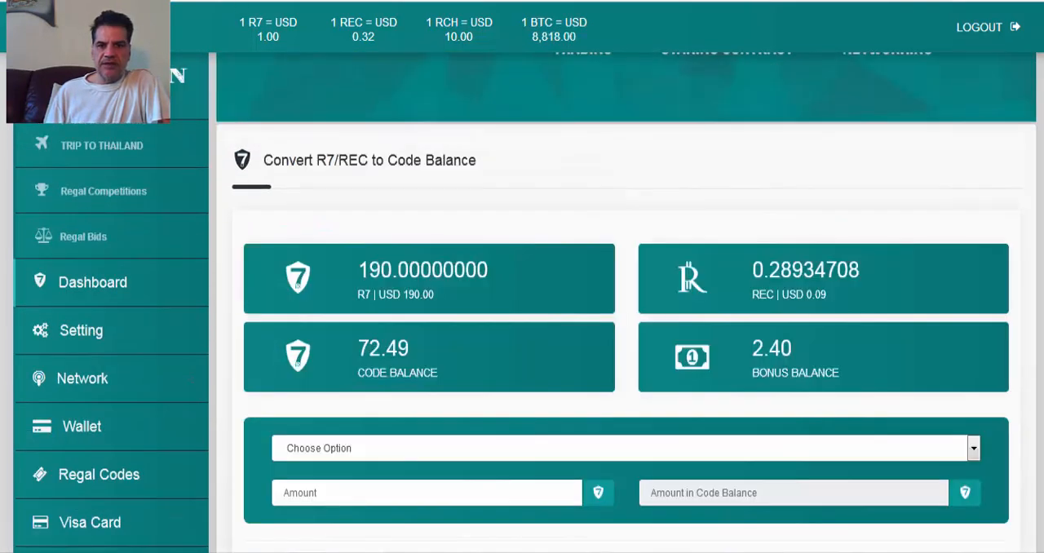
left_click(92, 281)
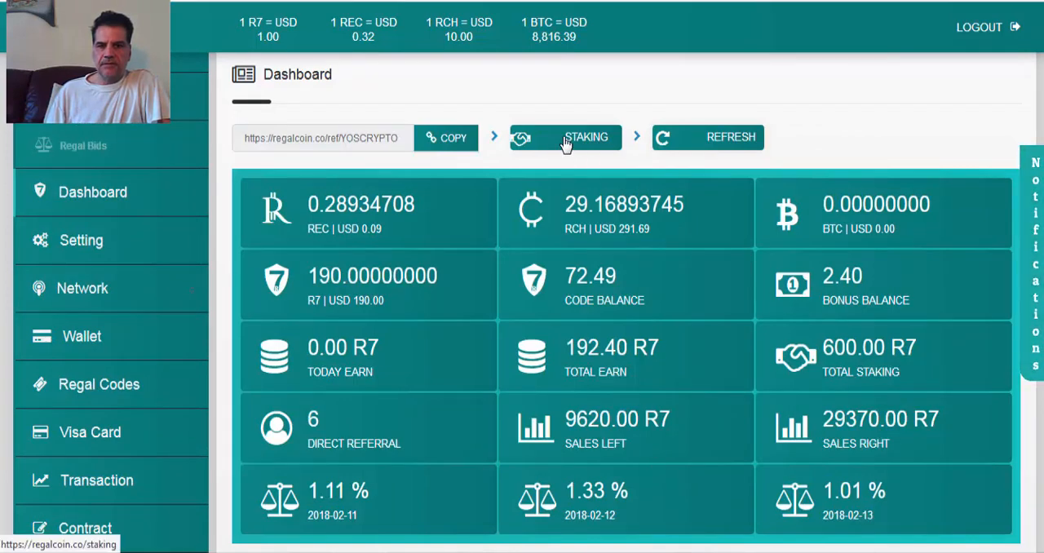
Open the Staking Contract form, choose R7, and enter an amount of 190.
left_click(586, 137)
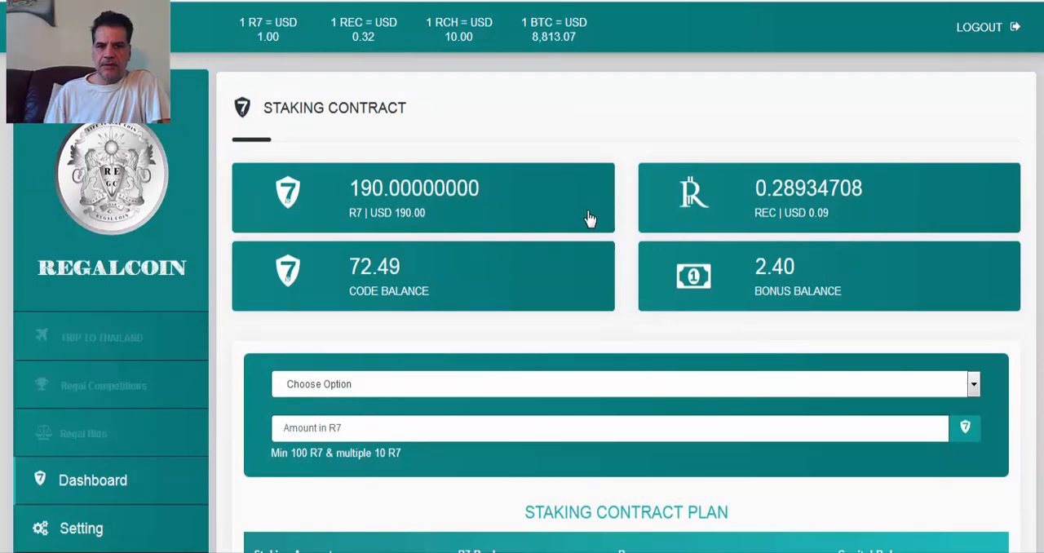
scroll("down", 3)
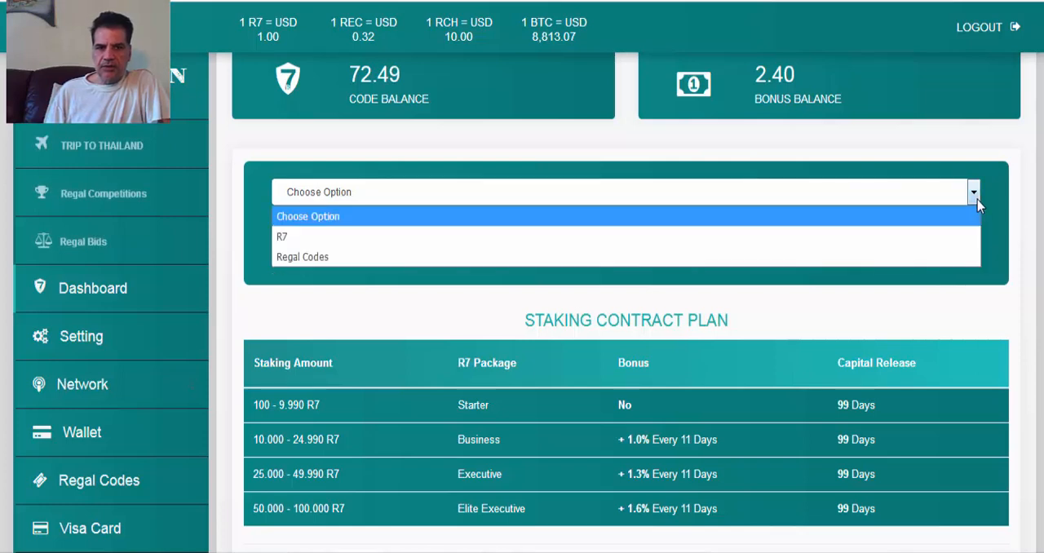
mouse_move(307, 236)
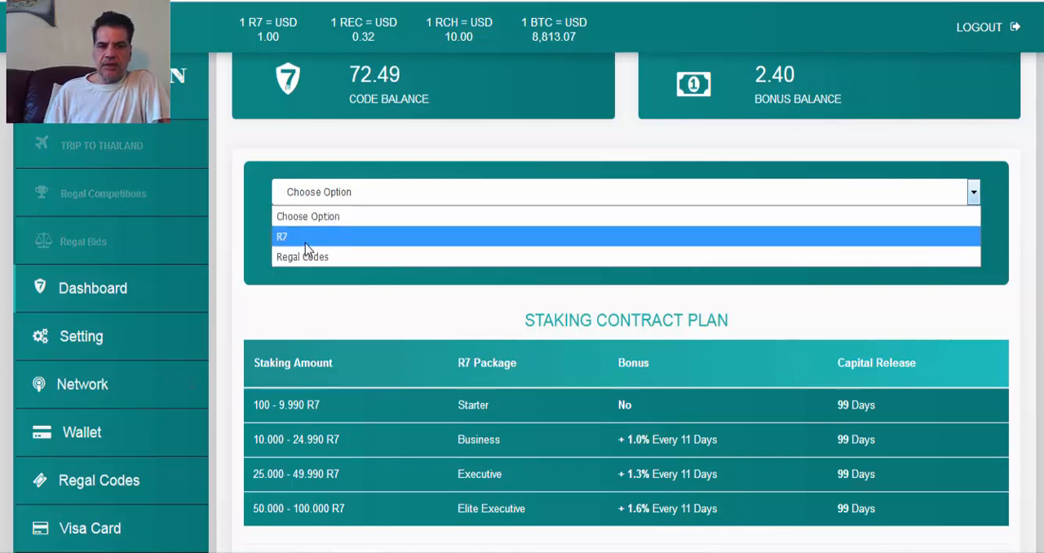
left_click(283, 236)
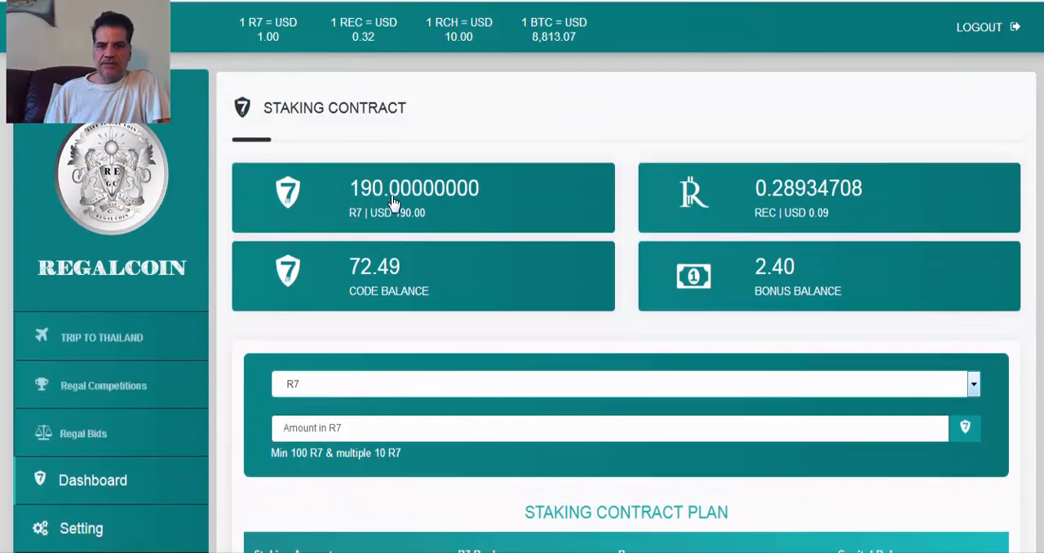
scroll("down", 3)
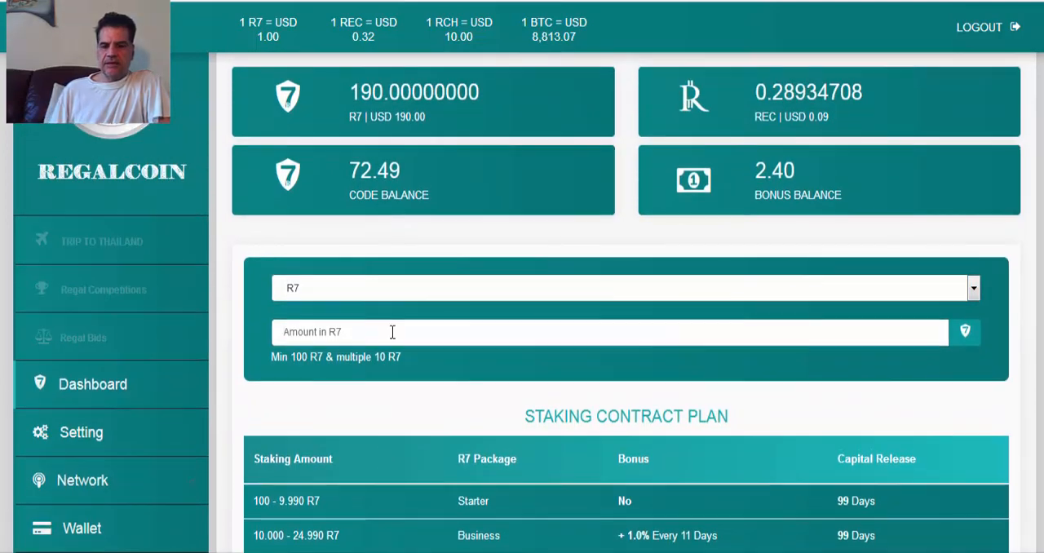
type("1")
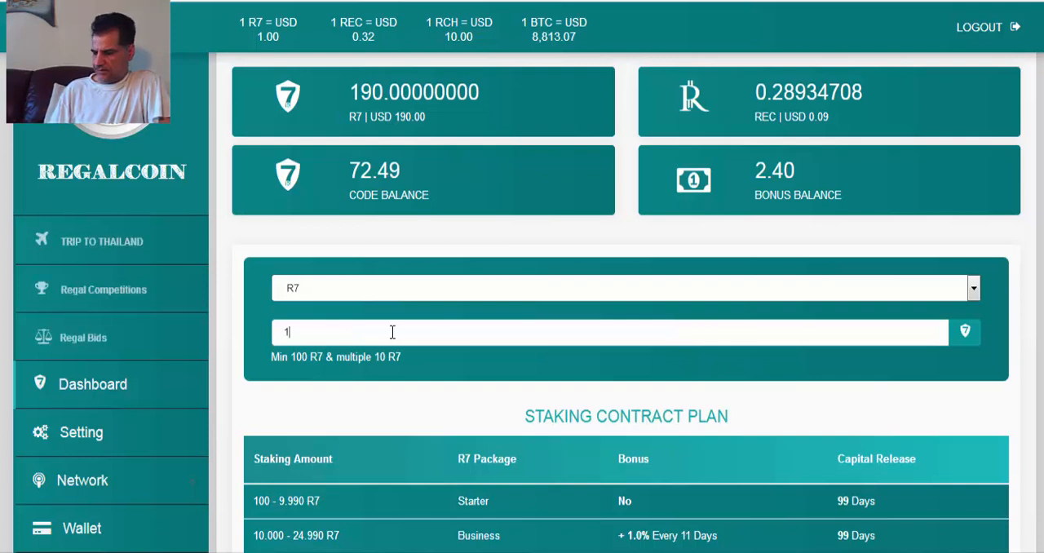
type("90")
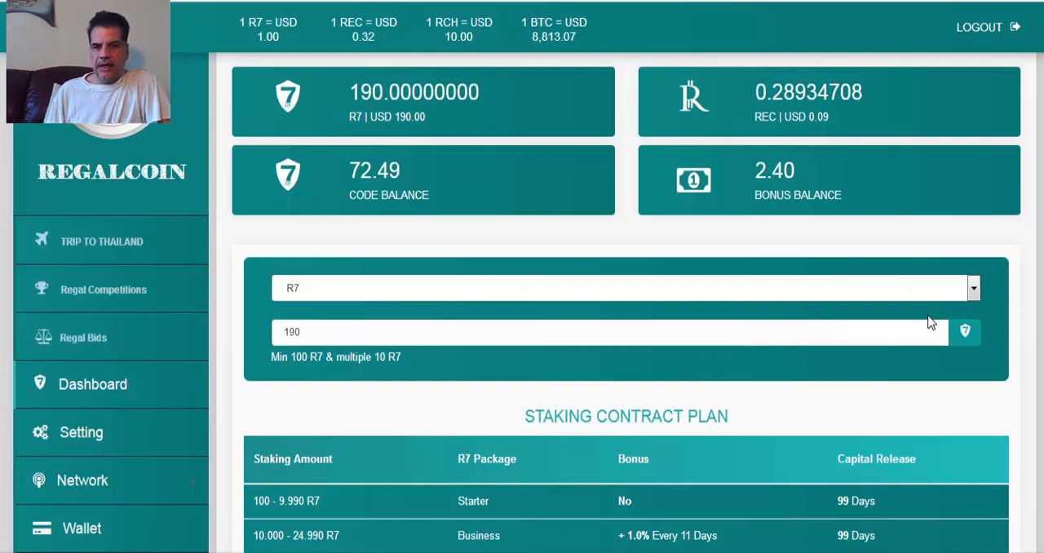
scroll("down", 3)
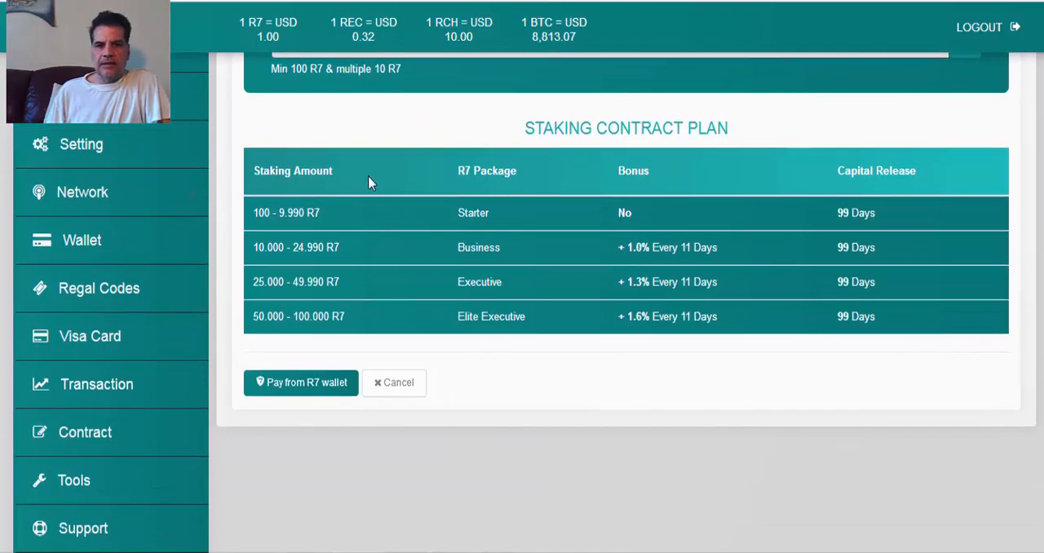
mouse_move(343, 225)
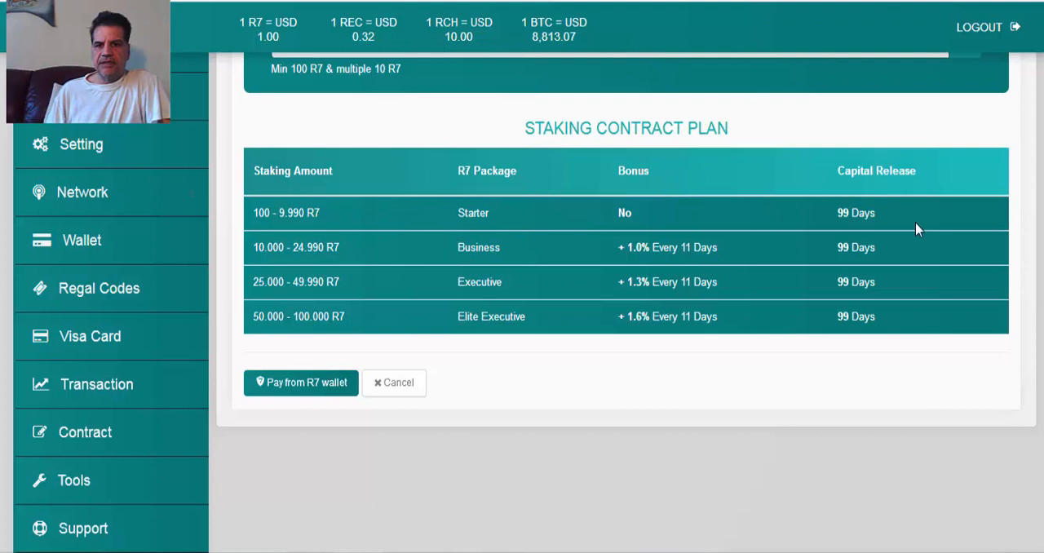
mouse_move(263, 229)
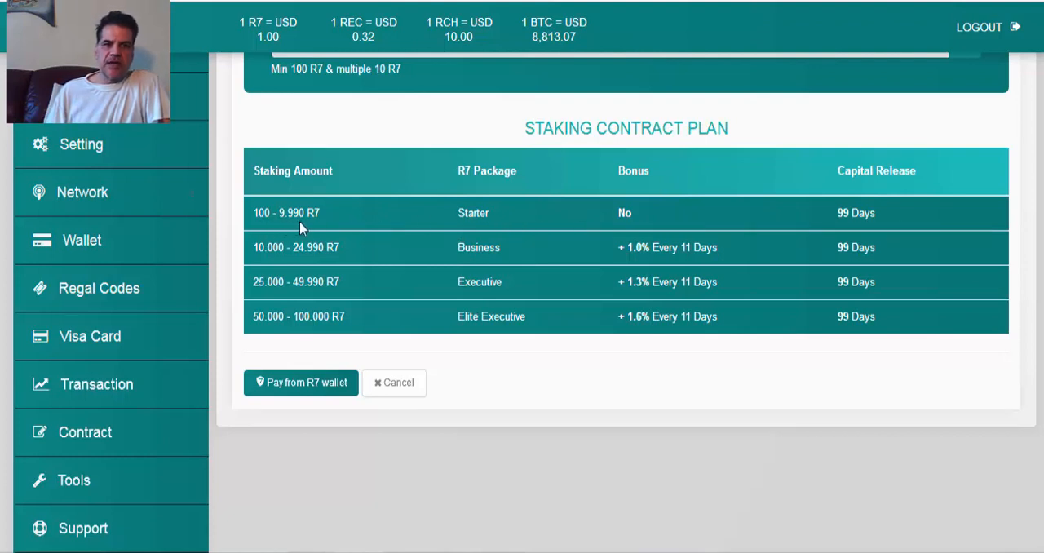
mouse_move(504, 223)
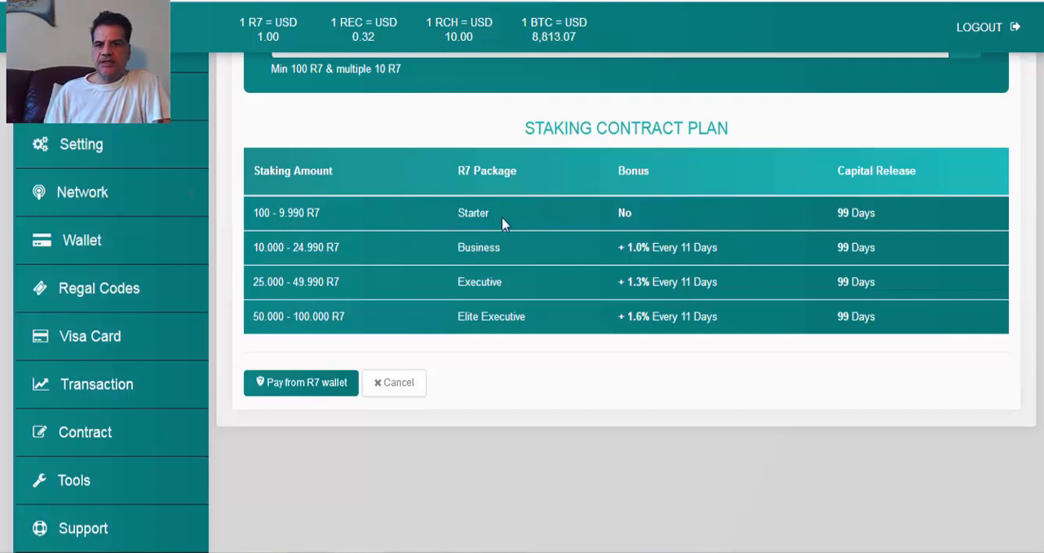
mouse_move(868, 229)
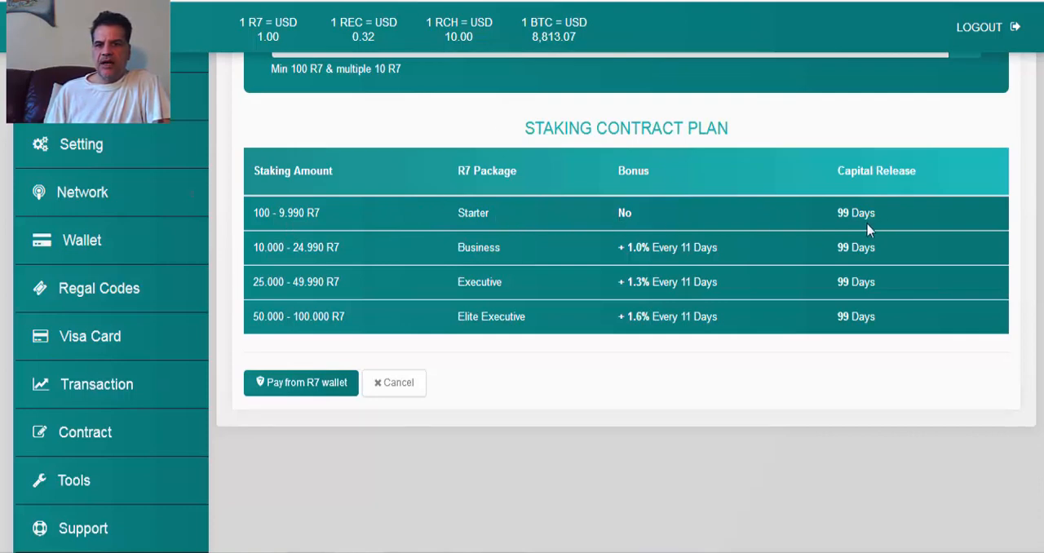
mouse_move(301, 398)
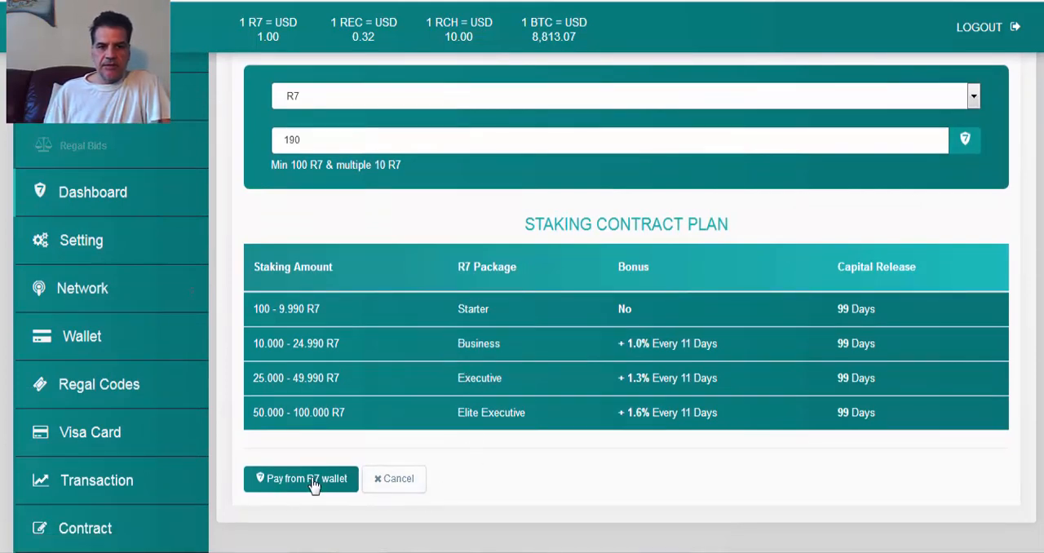
Pay the 190 R7 stake from the R7 wallet, authorized with the authenticator PIN.
left_click(301, 479)
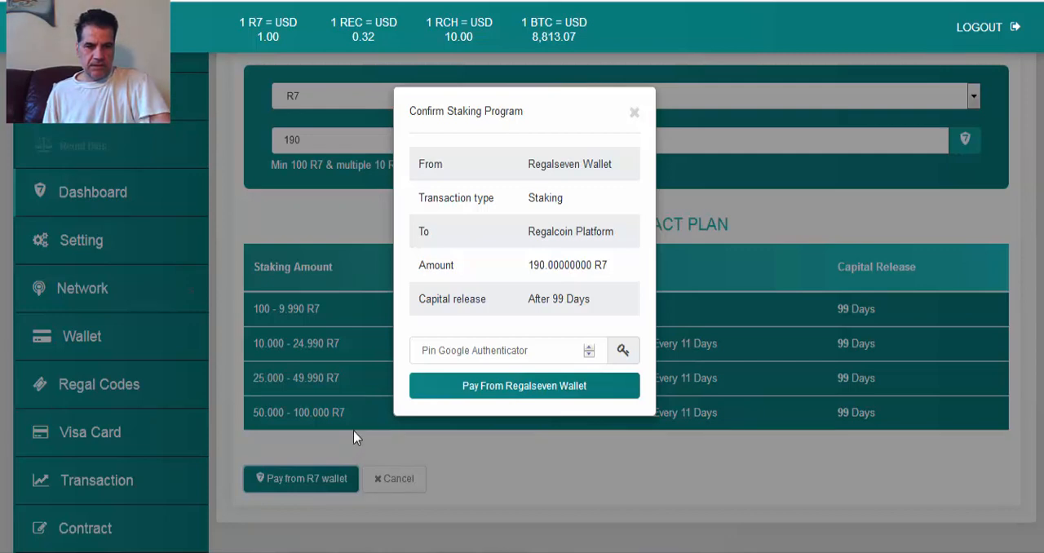
left_click(502, 350)
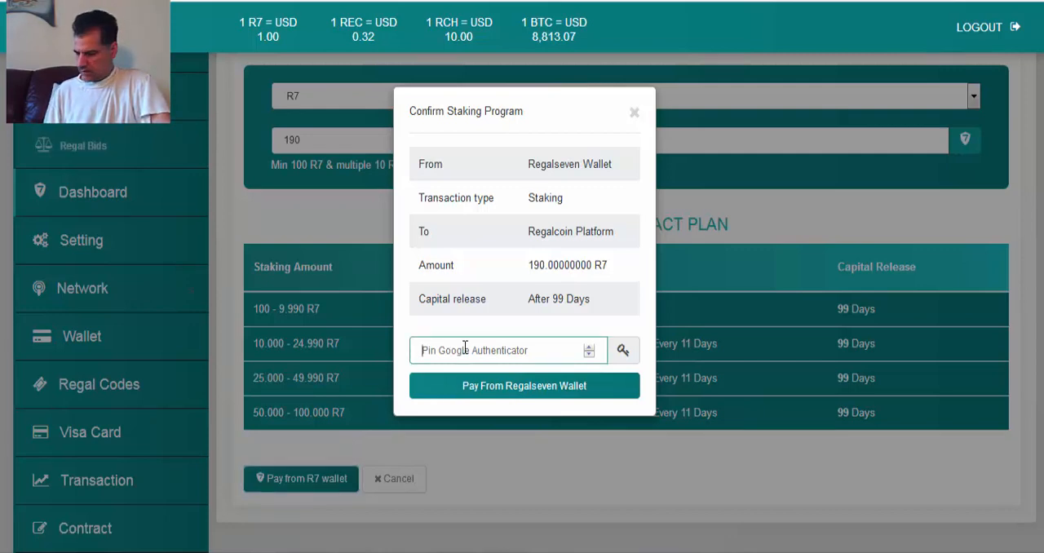
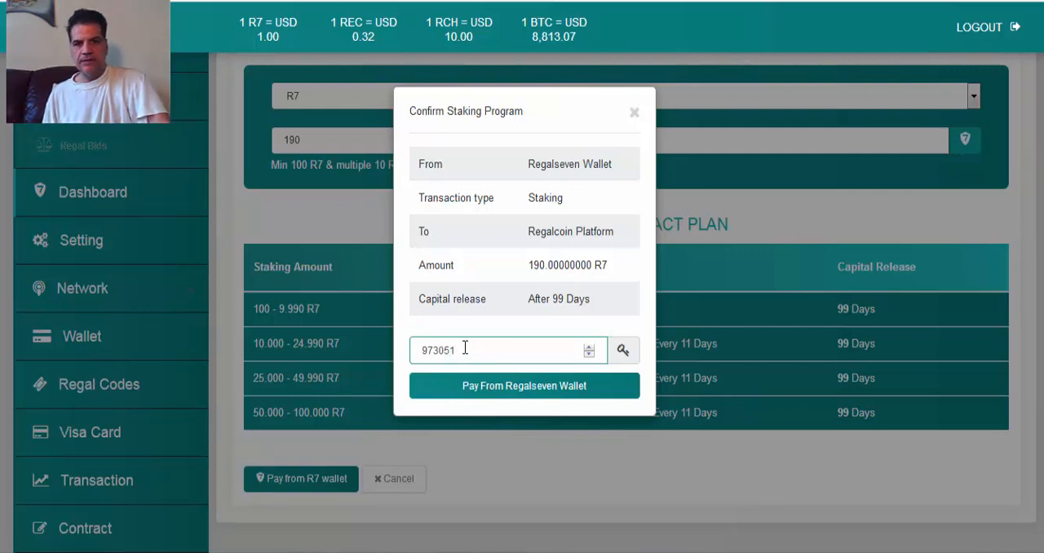
left_click(523, 385)
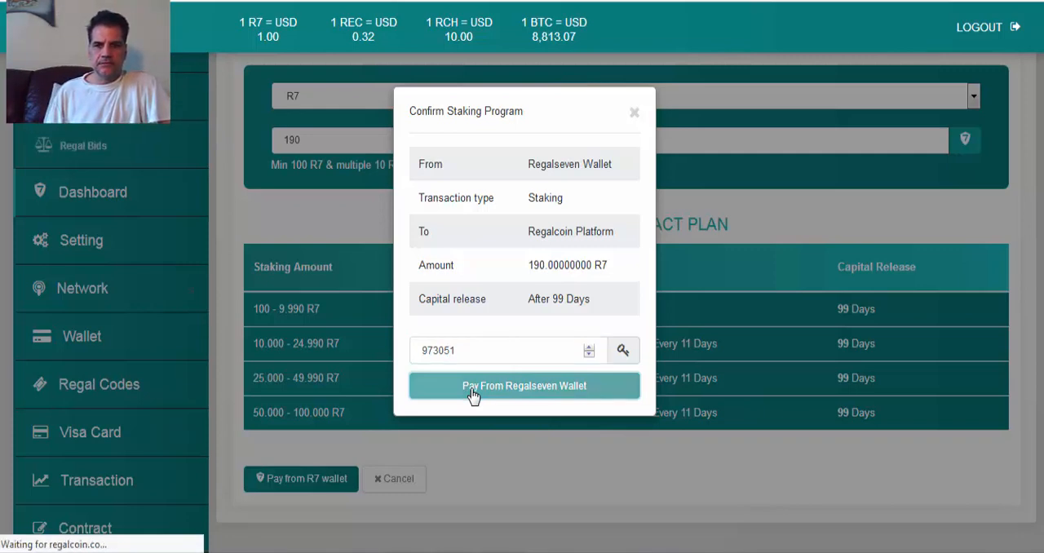
left_click(525, 385)
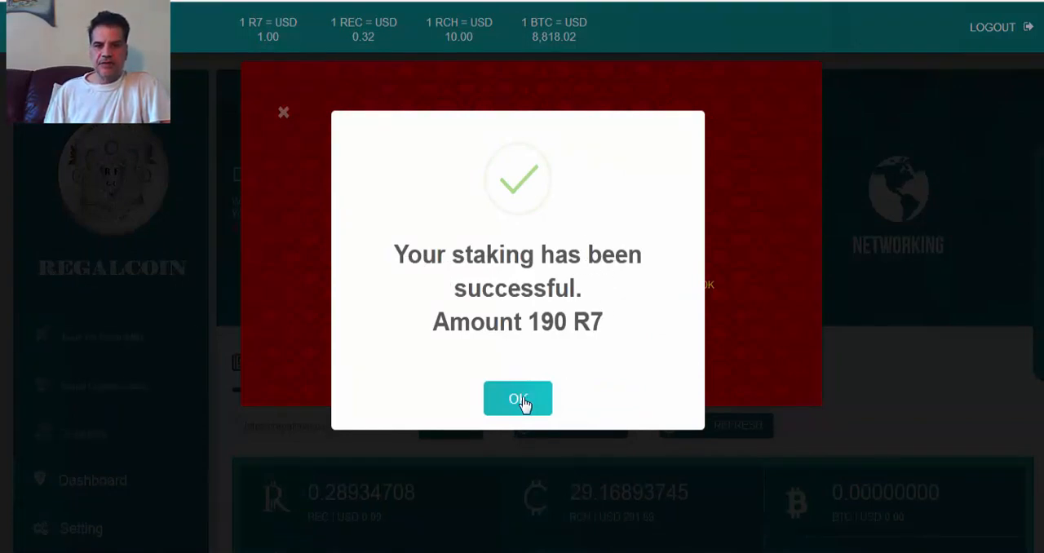
Dismiss the staking success popup and scroll to confirm R7 balance 0 and total staking 790 R7.
left_click(518, 398)
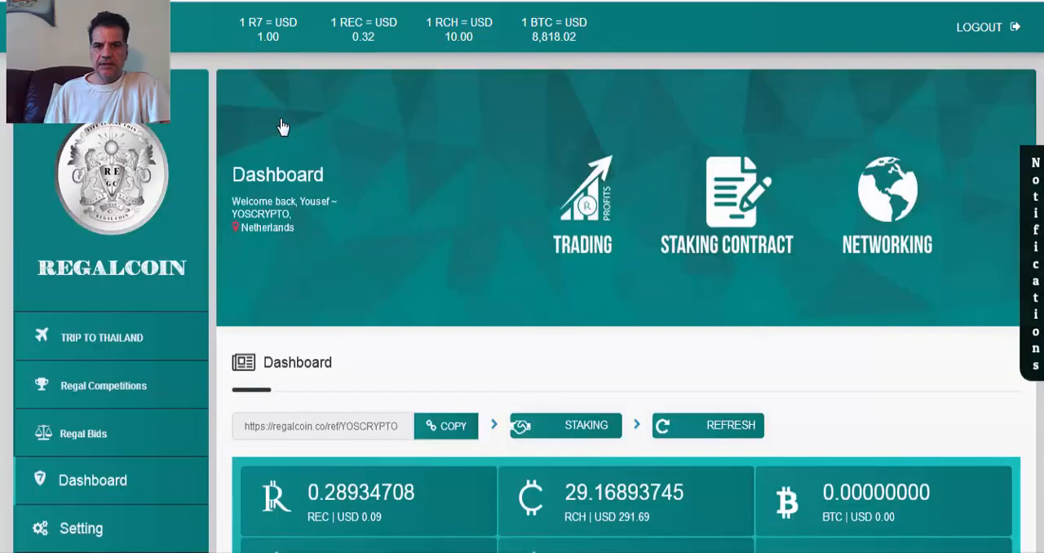
scroll("down", 3)
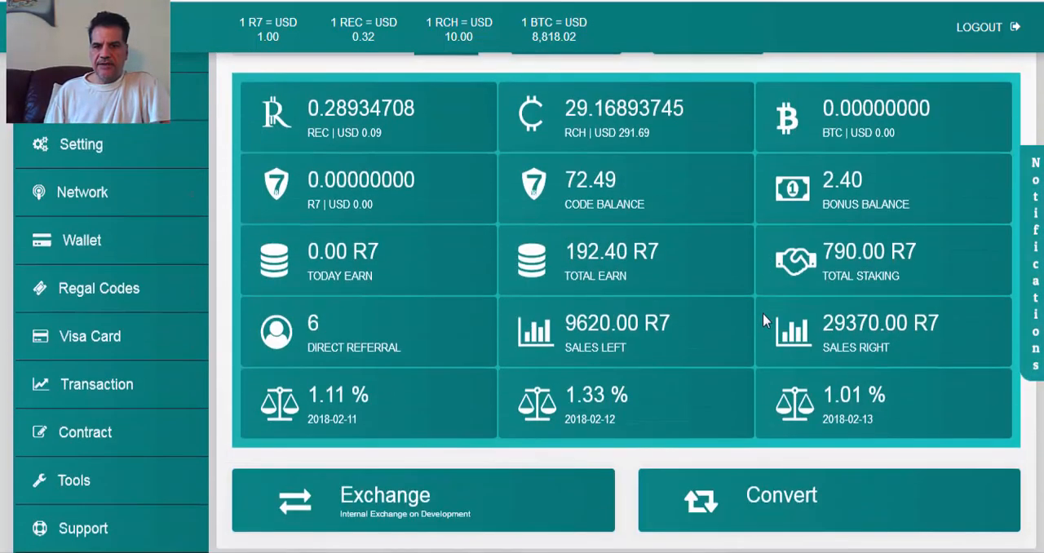
mouse_move(818, 273)
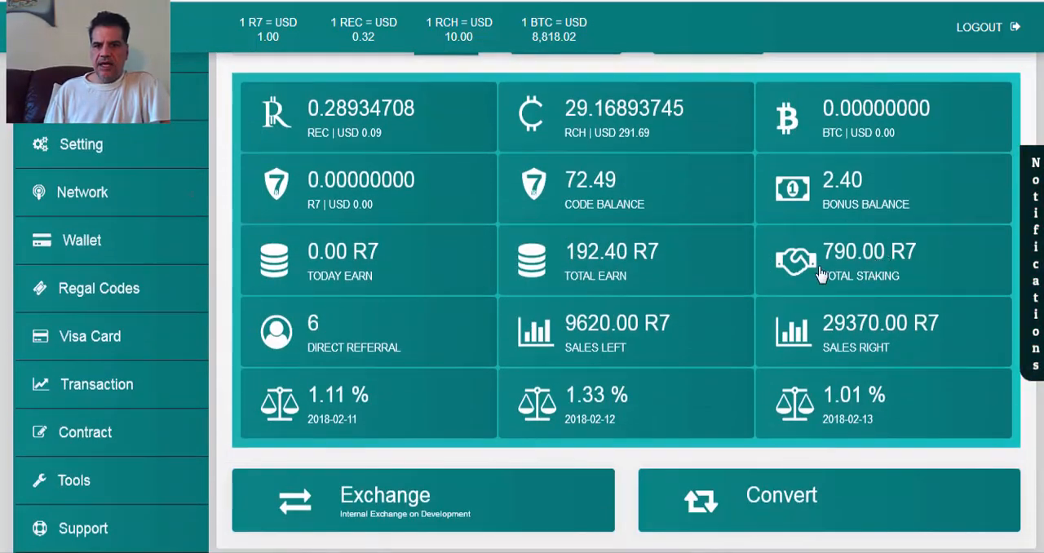
mouse_move(910, 265)
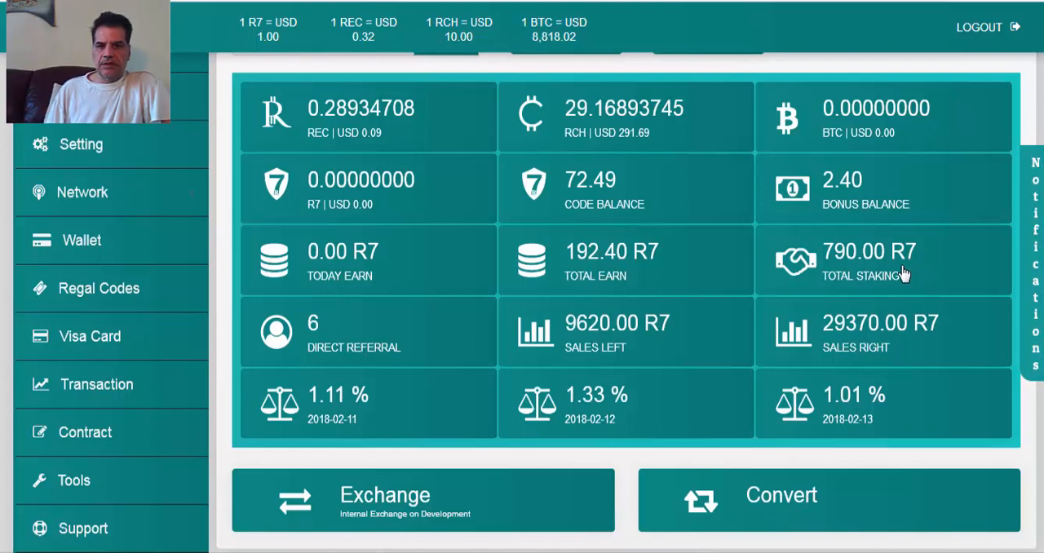
mouse_move(627, 299)
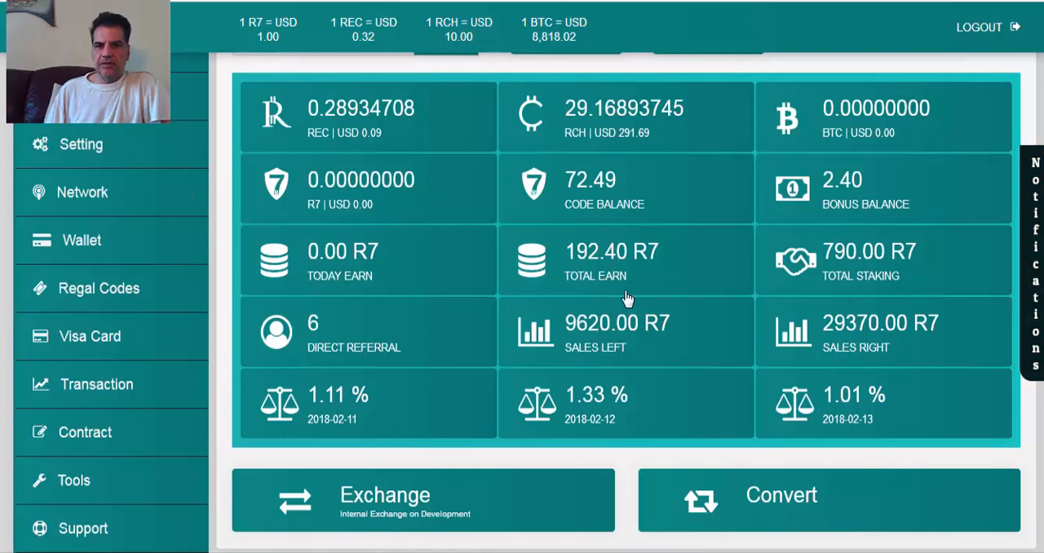
mouse_move(288, 239)
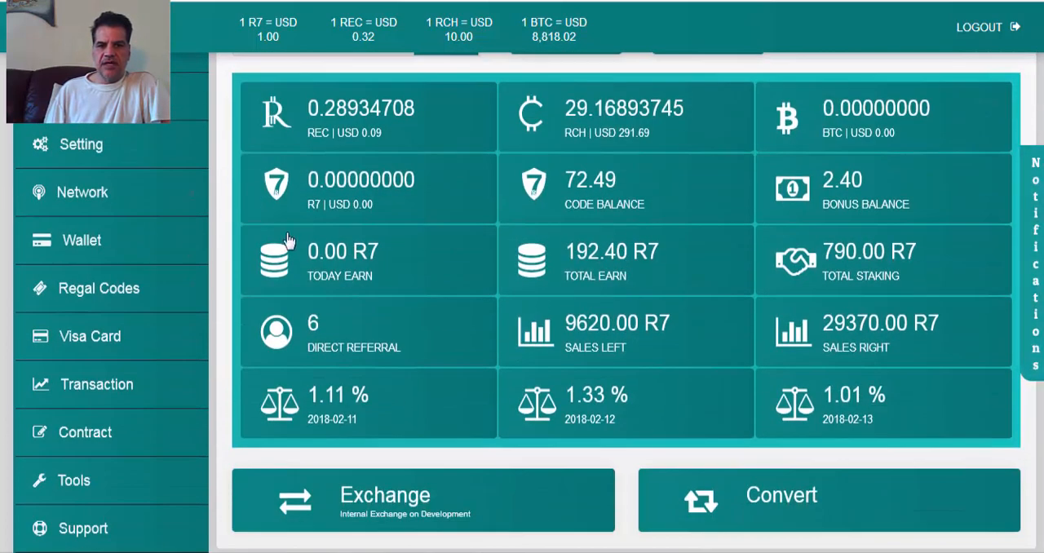
mouse_move(343, 261)
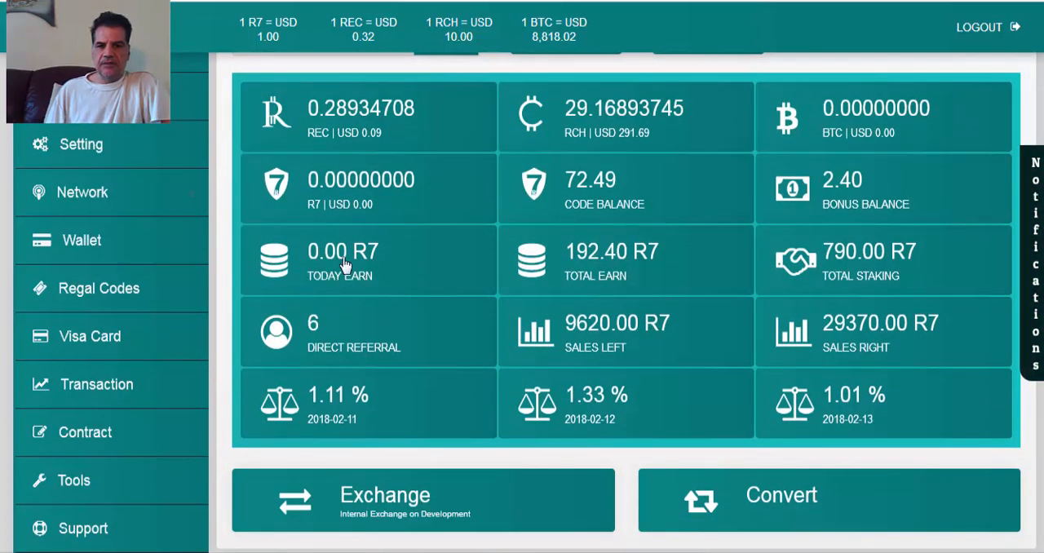
scroll("down", 3)
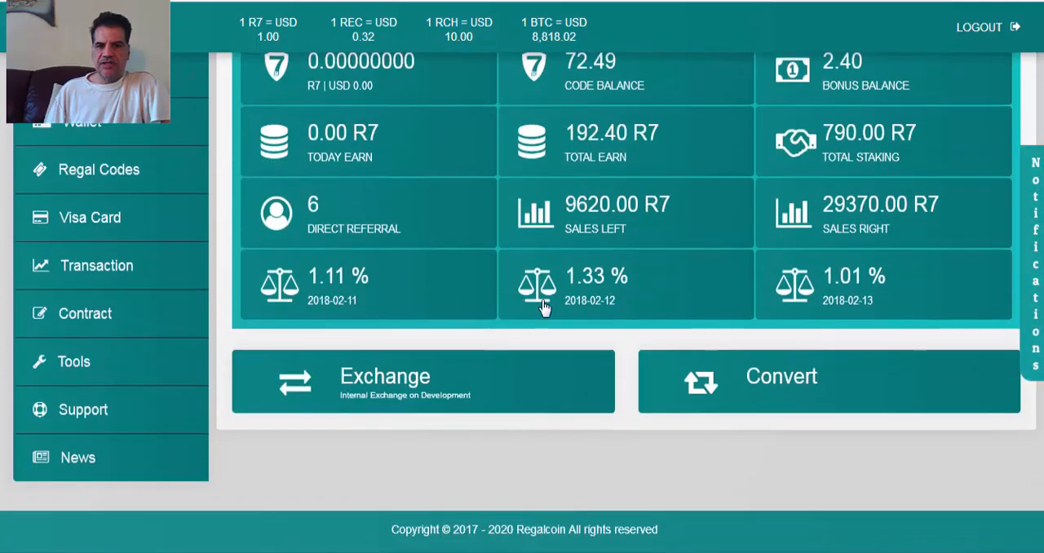
mouse_move(350, 300)
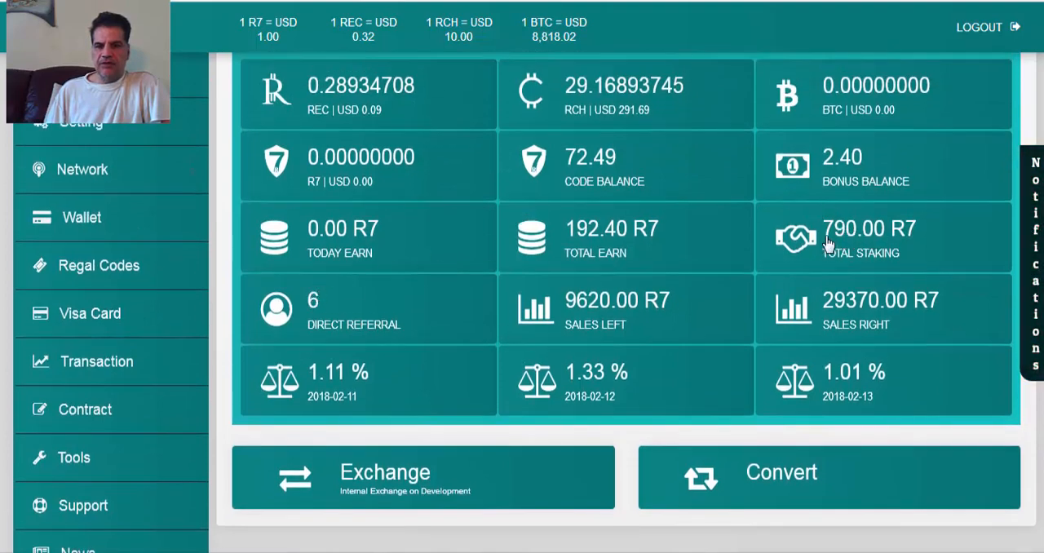
mouse_move(212, 114)
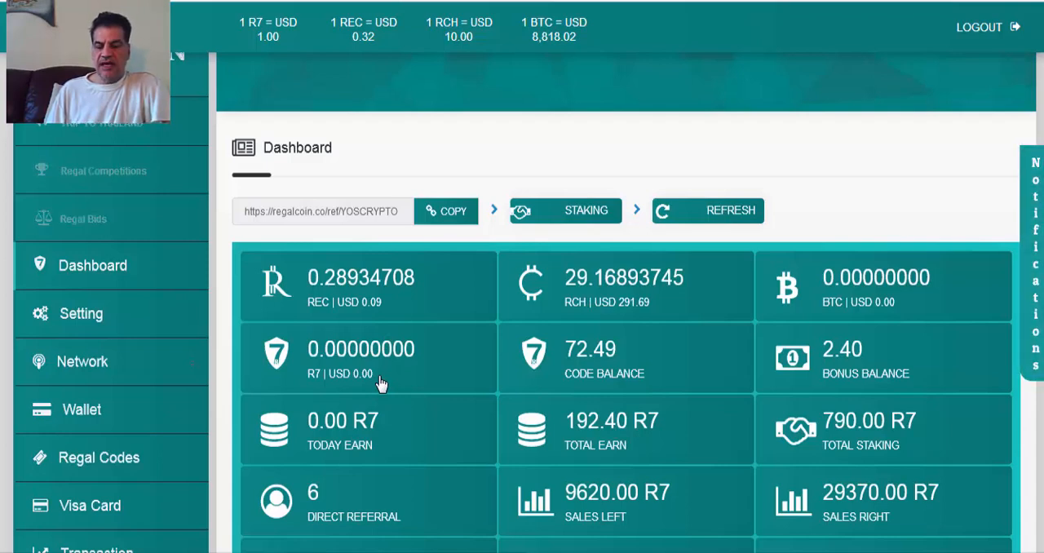
scroll("down", 3)
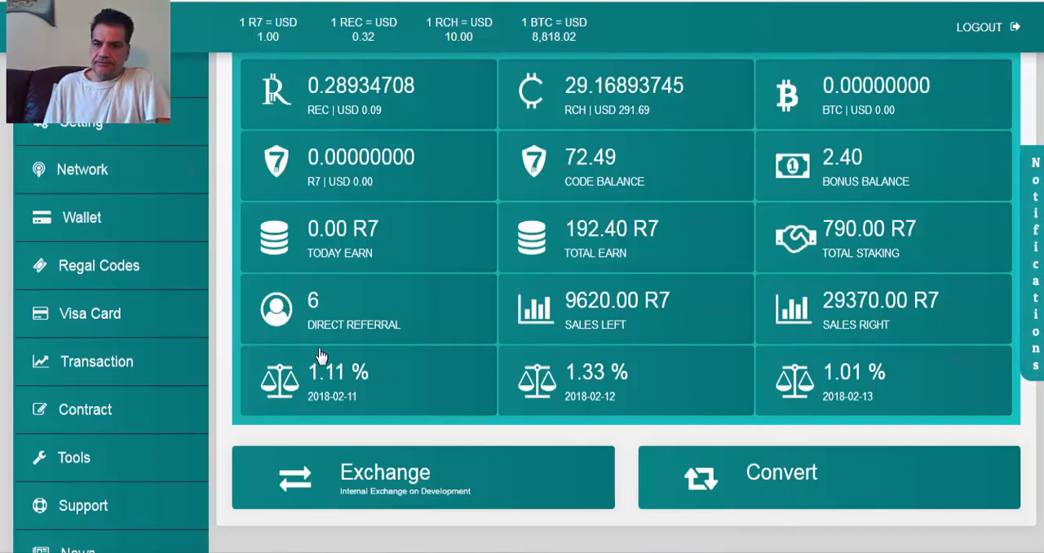
mouse_move(524, 342)
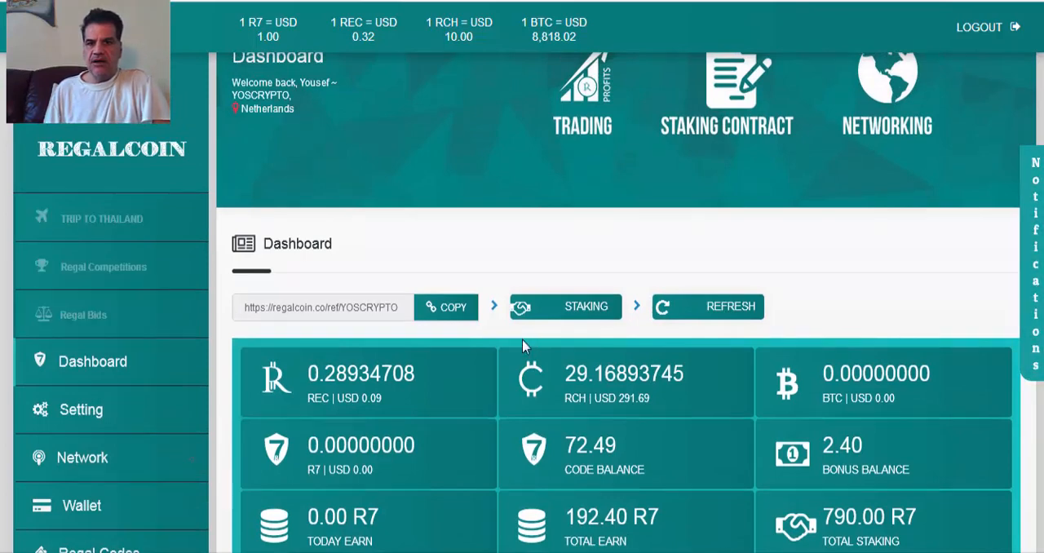
scroll("down", 3)
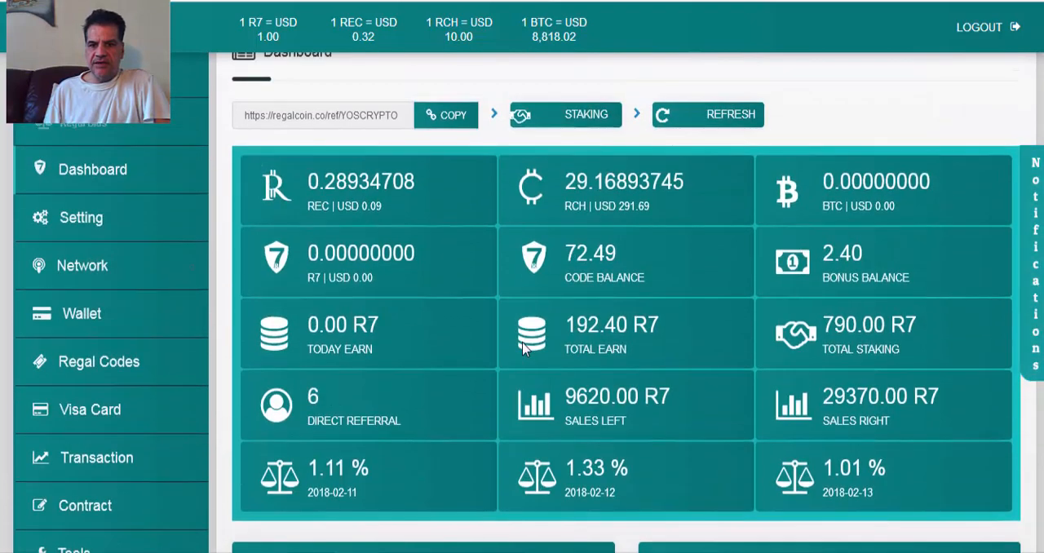
mouse_move(889, 286)
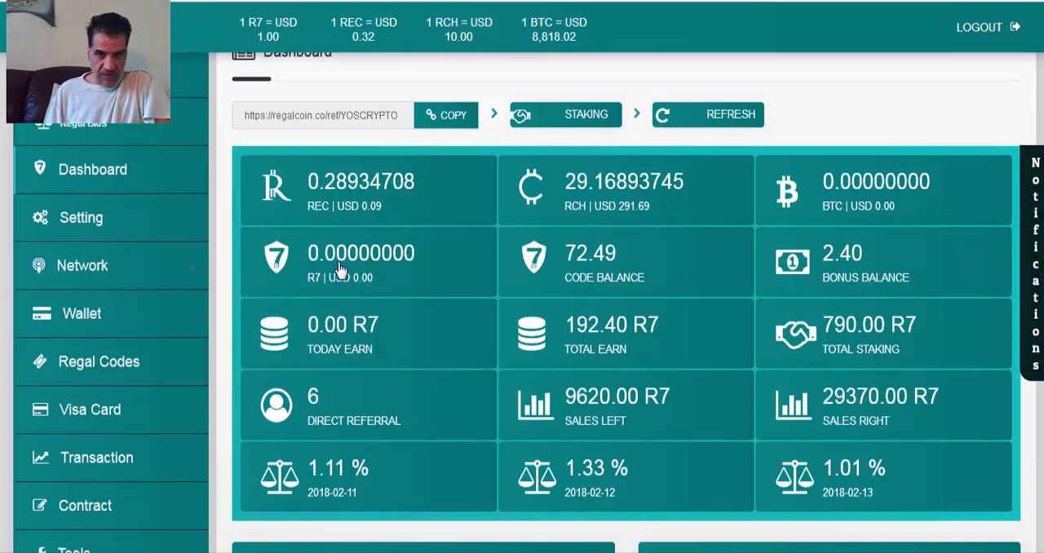
mouse_move(930, 347)
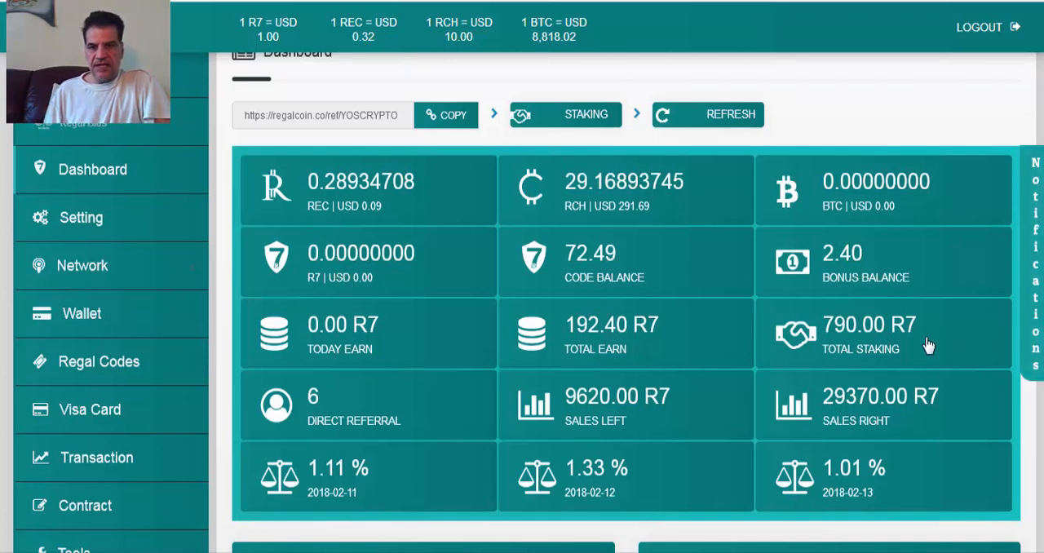
scroll("down", 3)
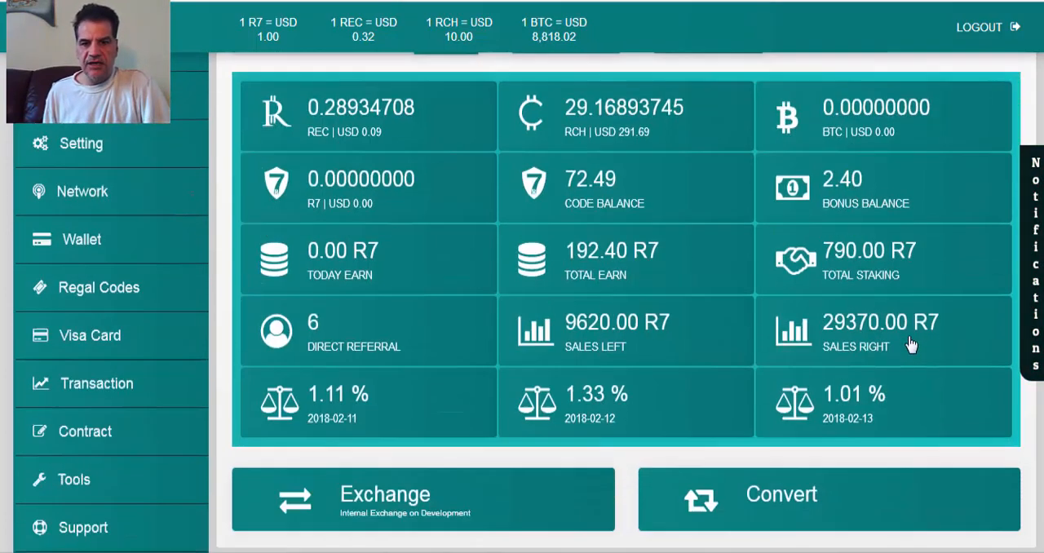
scroll("down", 3)
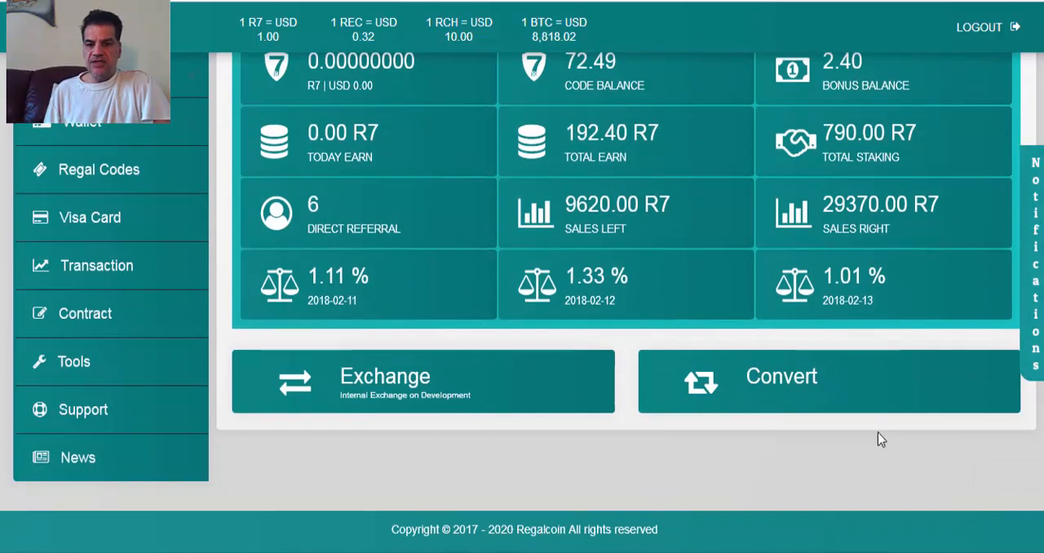